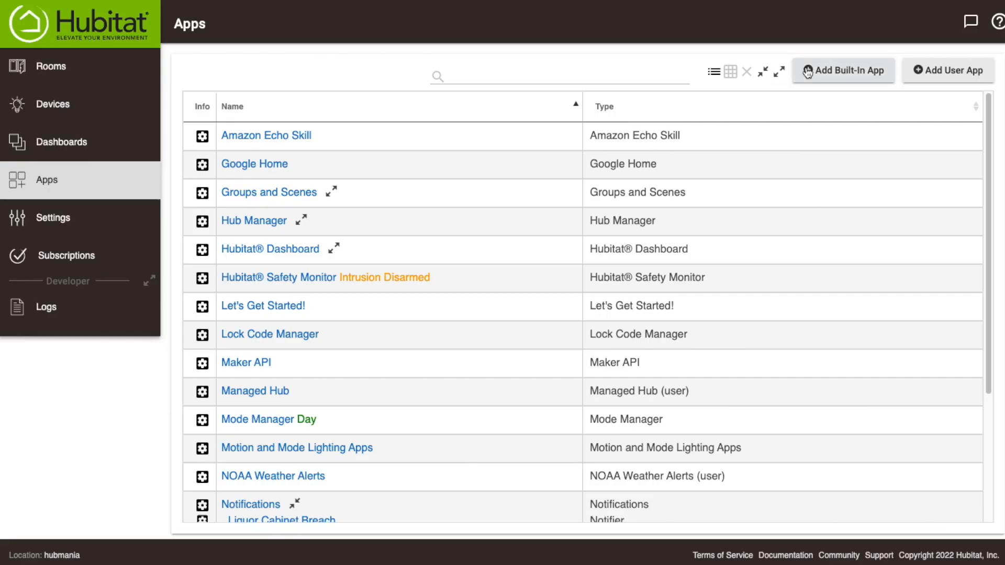
Step: Browse the Install New Built-In App catalogue from the Apps page
click(842, 69)
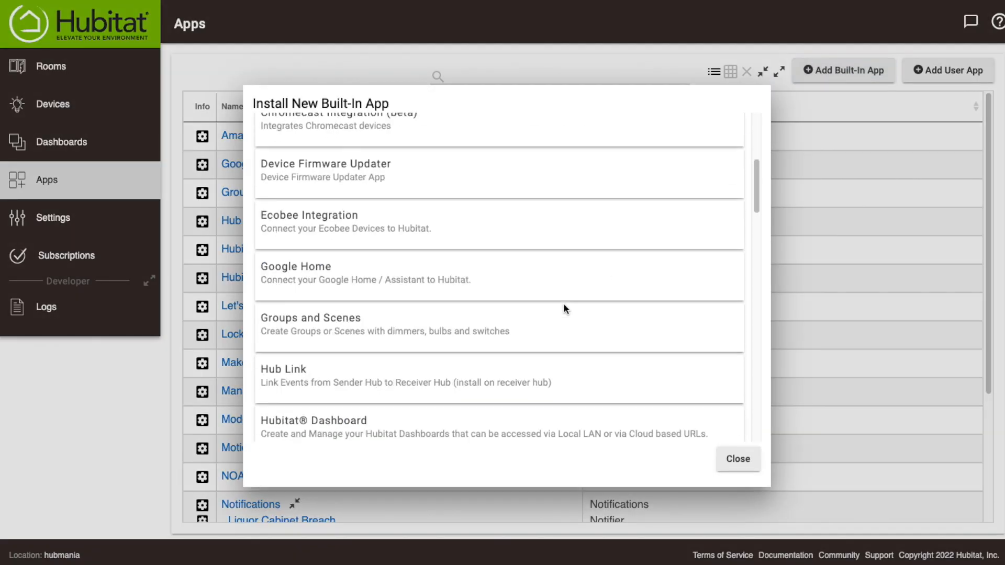
scroll(down, 3)
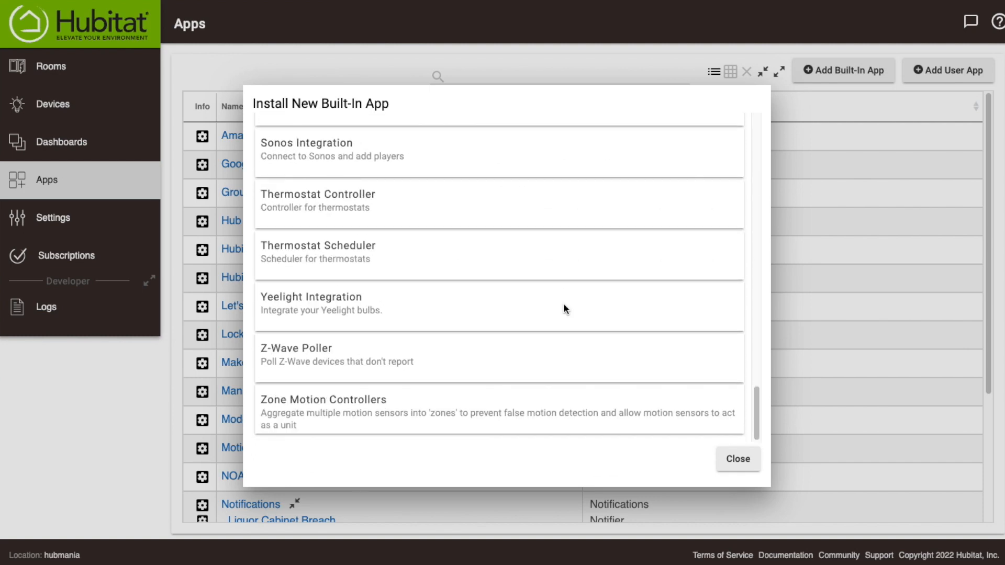
click(310, 302)
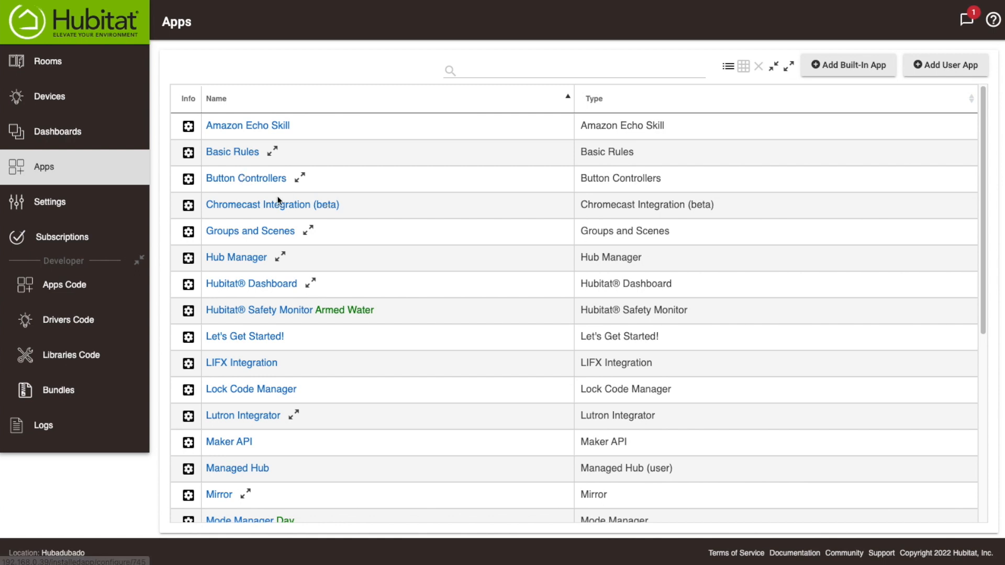
Step: Start a Basic Rule triggered by Button Device Sam Bedroom, button 1 Pushed
click(231, 151)
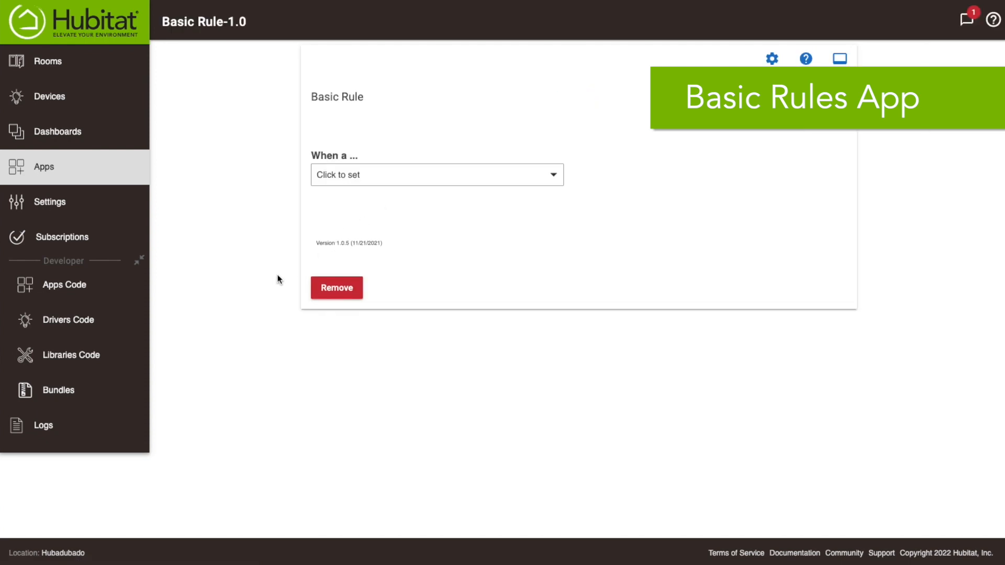
click(436, 174)
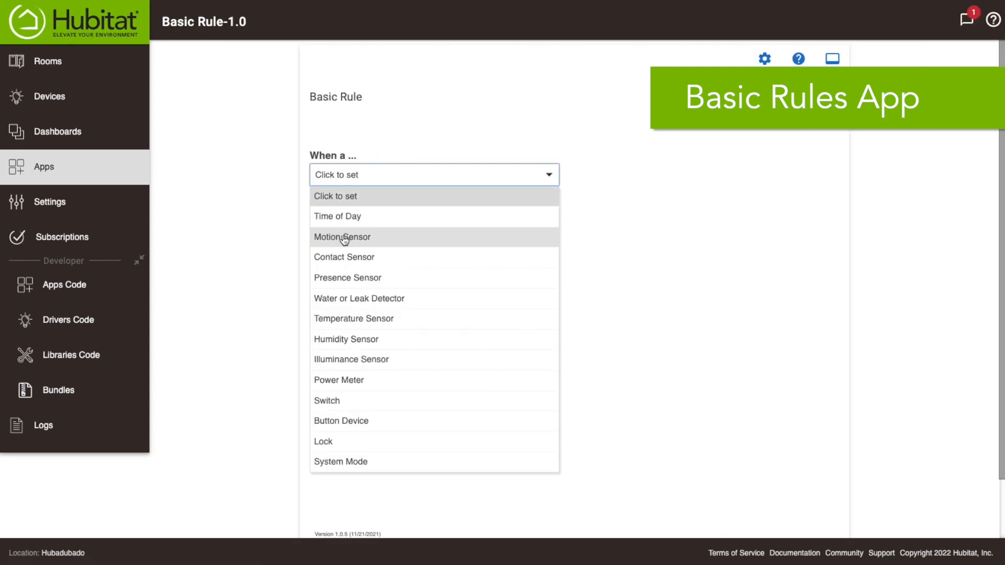
mouse_move(341, 420)
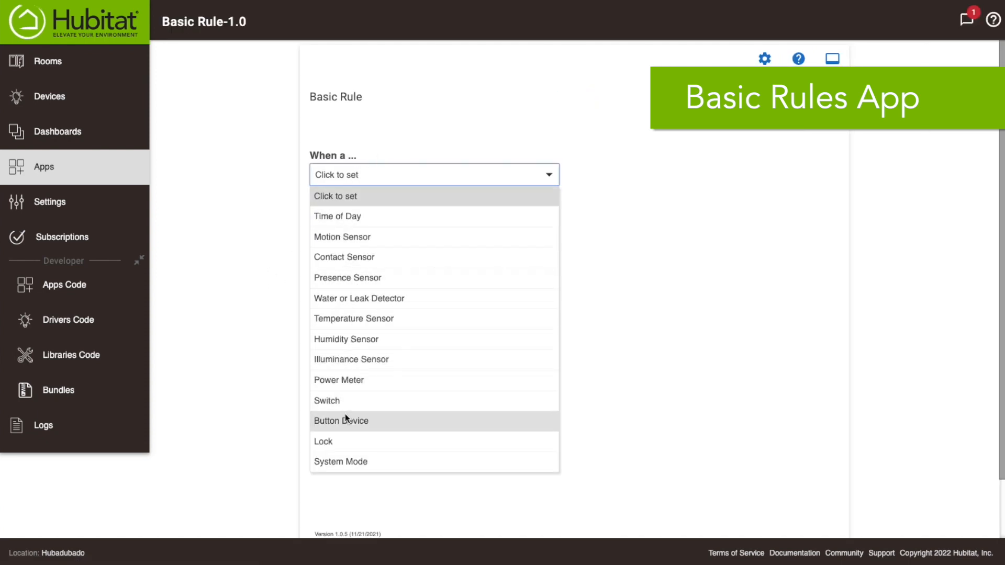
click(340, 420)
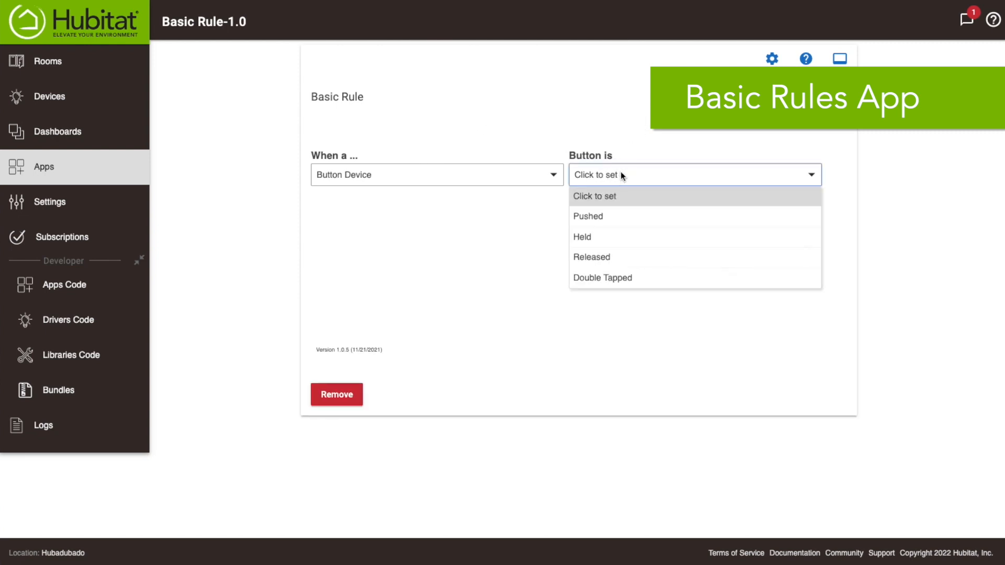
click(586, 216)
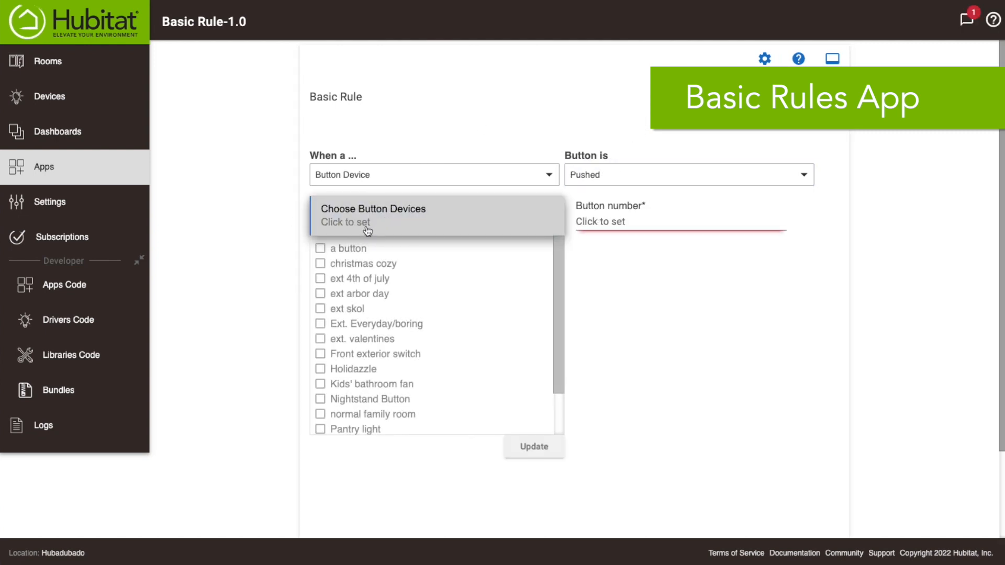
scroll(down, 3)
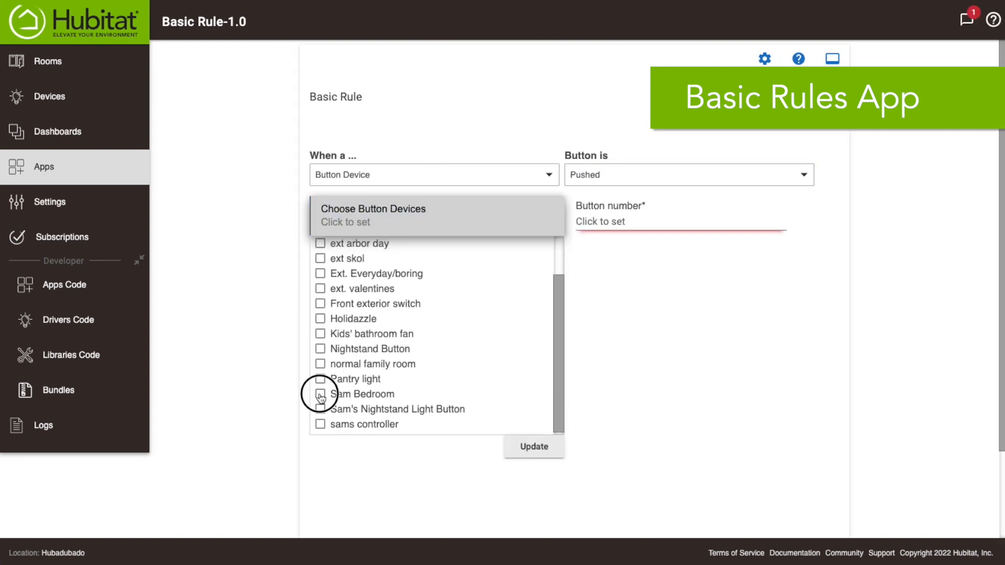
click(320, 394)
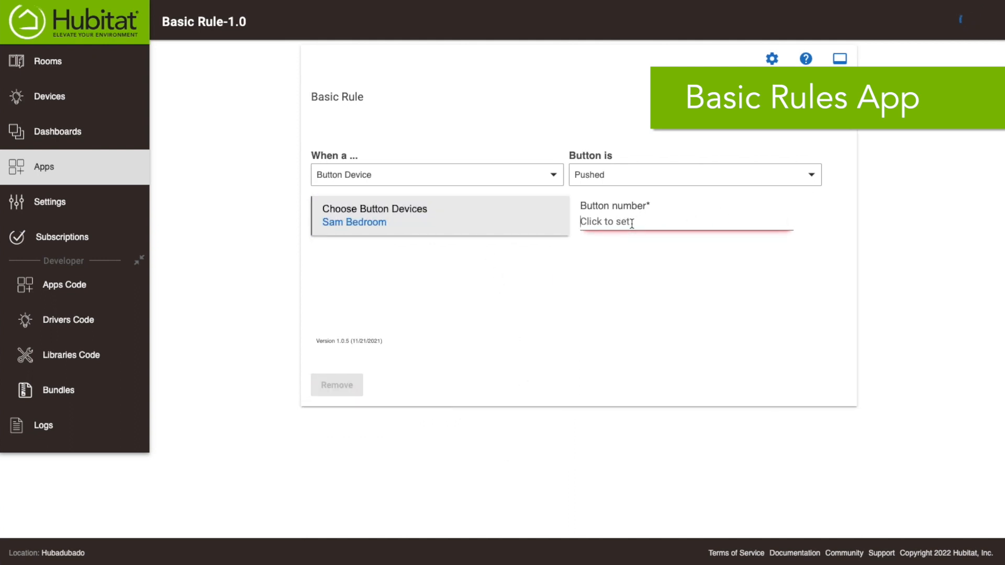
text(1)
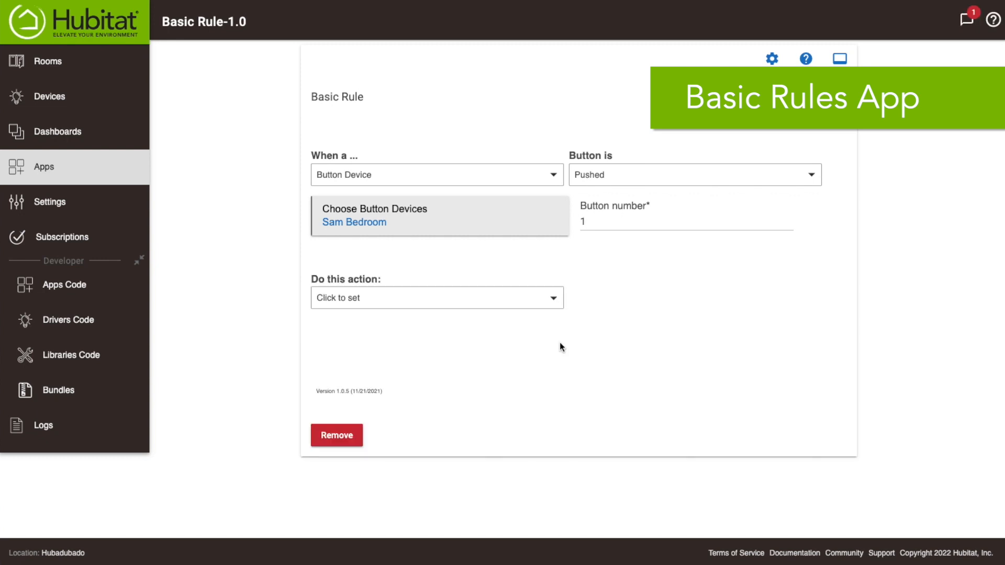
mouse_move(562, 277)
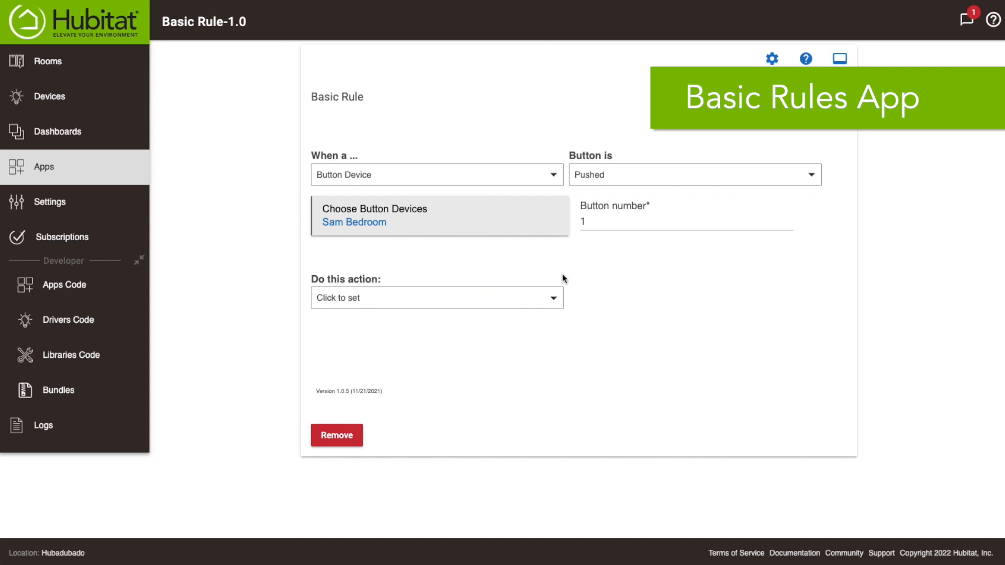
Step: Make the rule's action set Sam's Nightstand Light to color Red
click(436, 297)
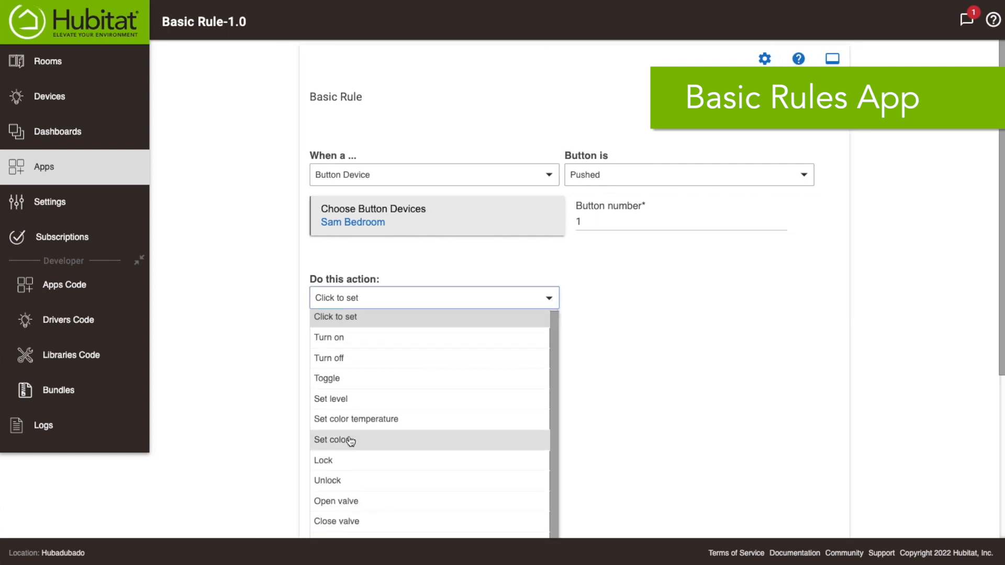
click(334, 440)
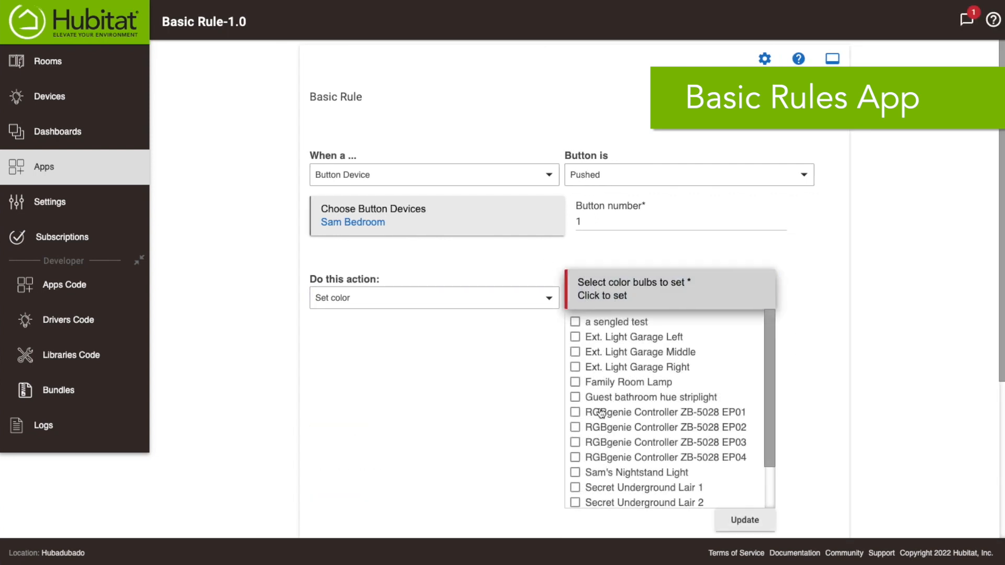
click(636, 472)
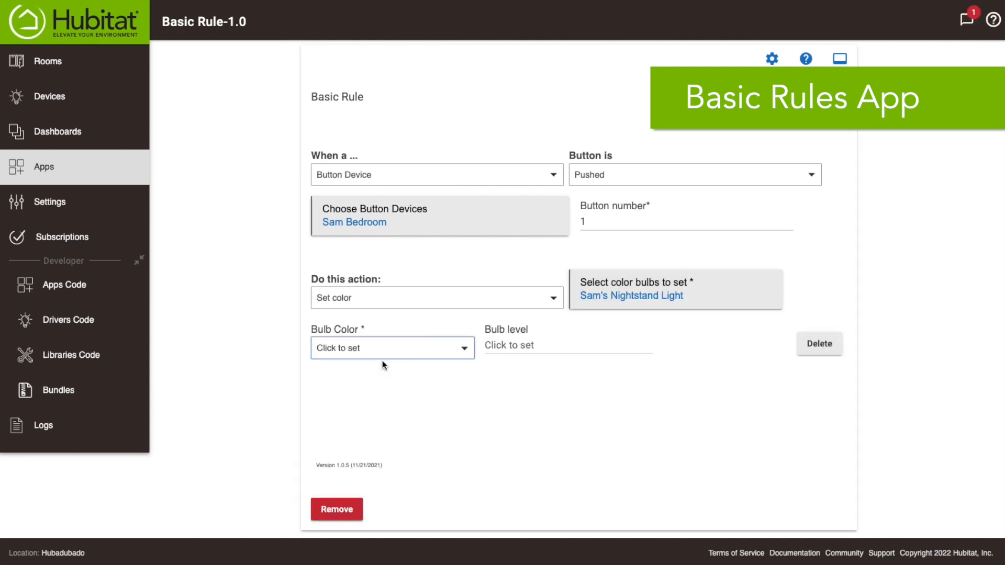
click(391, 348)
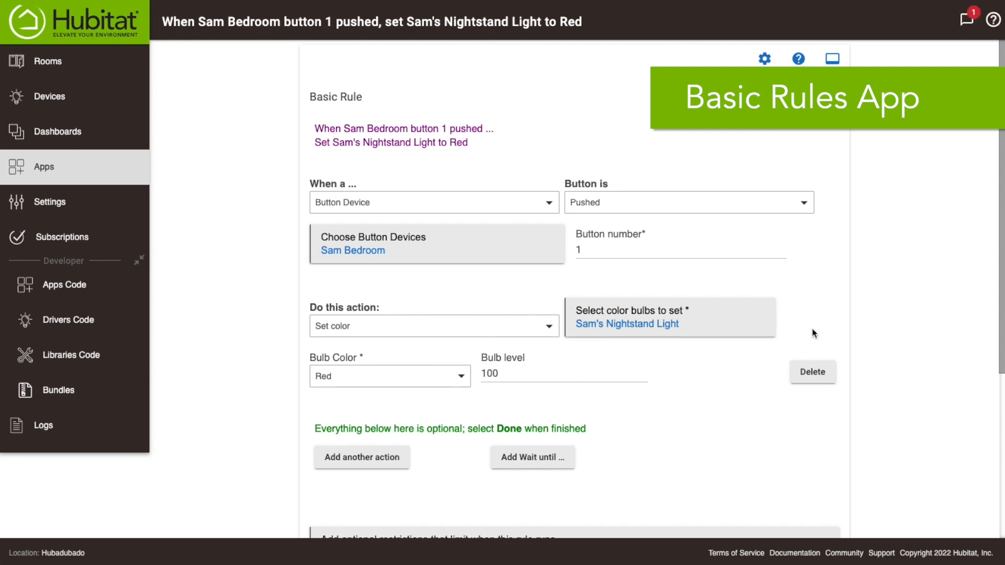
Step: Rename the Basic Rule to 'sam button'
scroll(down, 3)
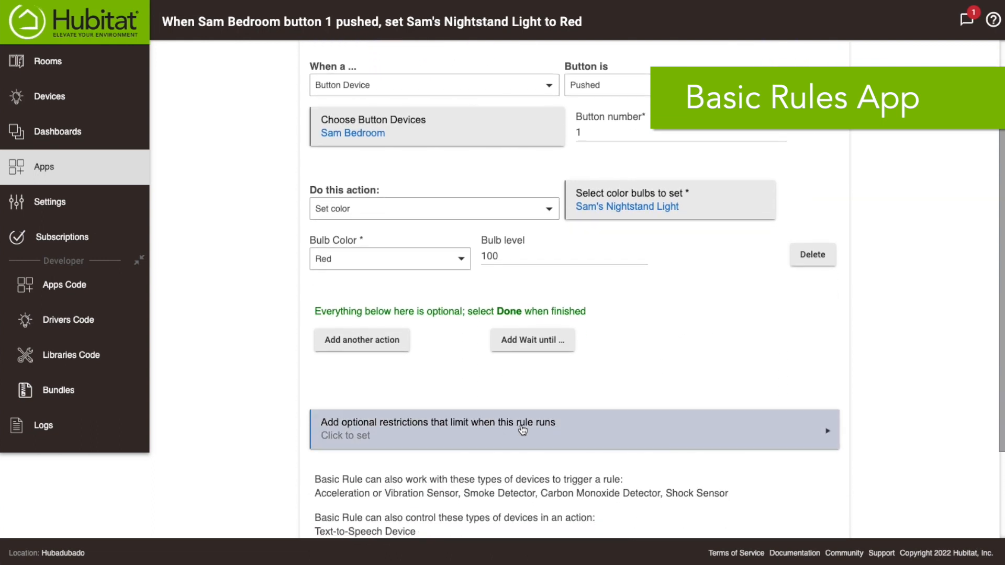
scroll(down, 3)
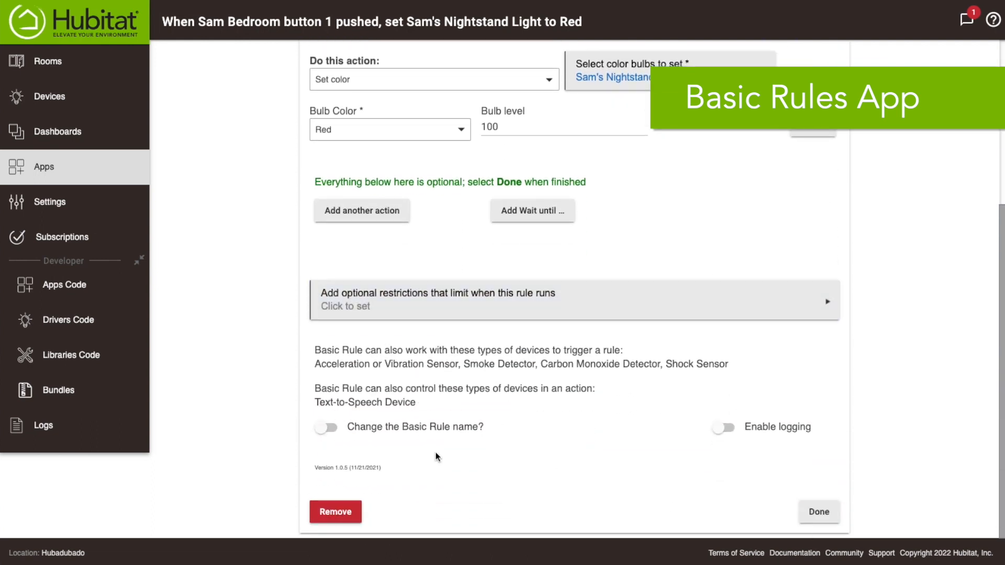
click(325, 427)
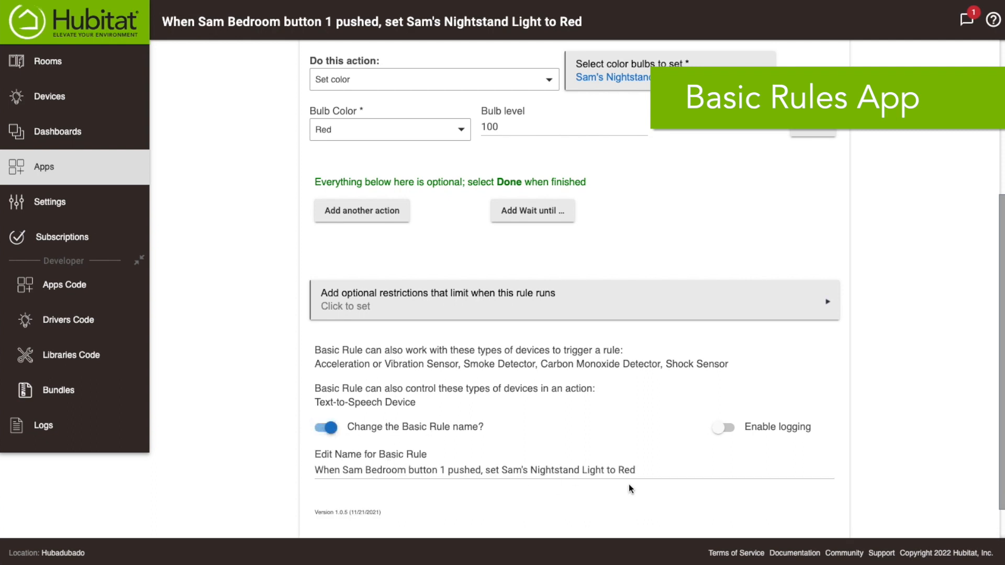
text(sam button)
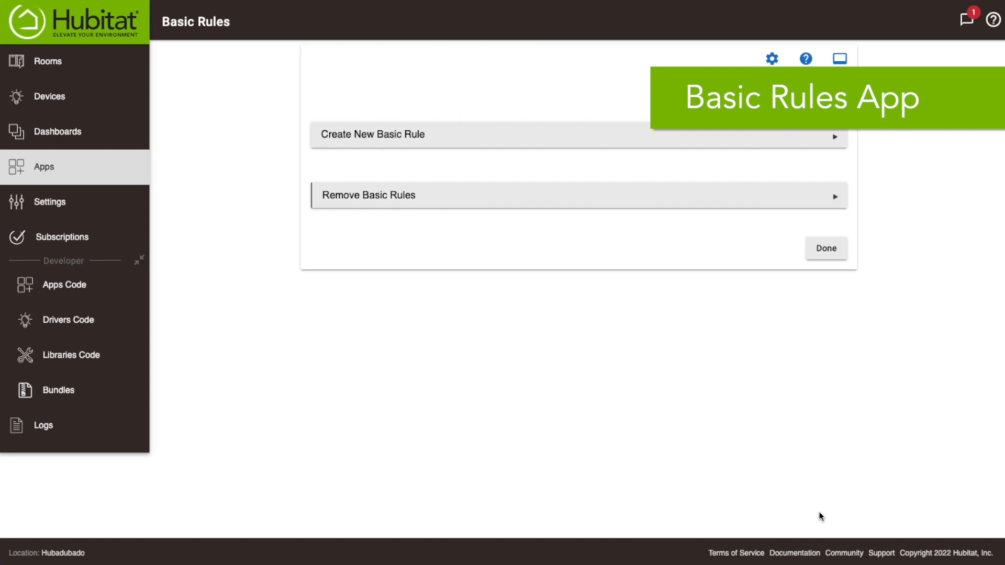
mouse_move(865, 467)
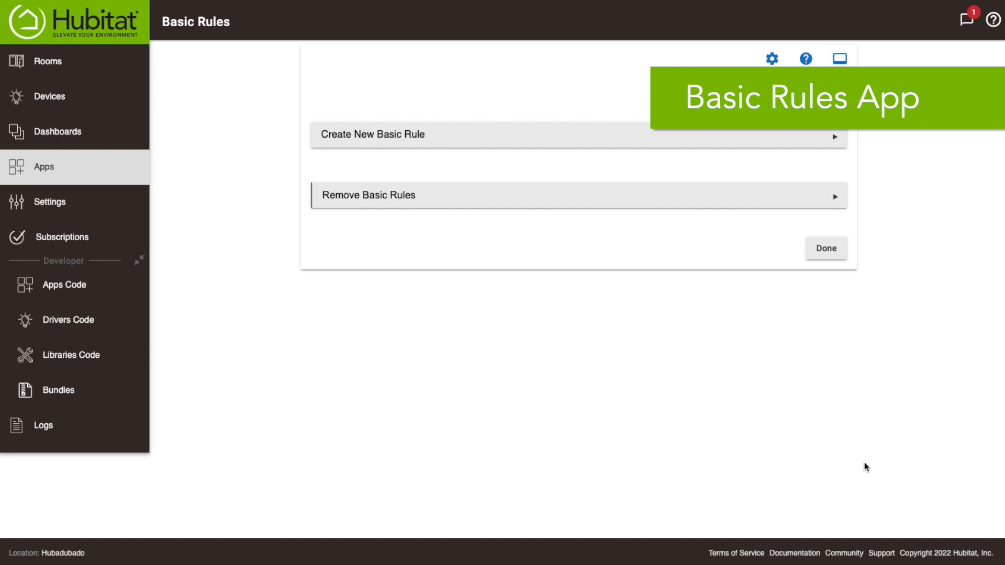
mouse_move(44, 168)
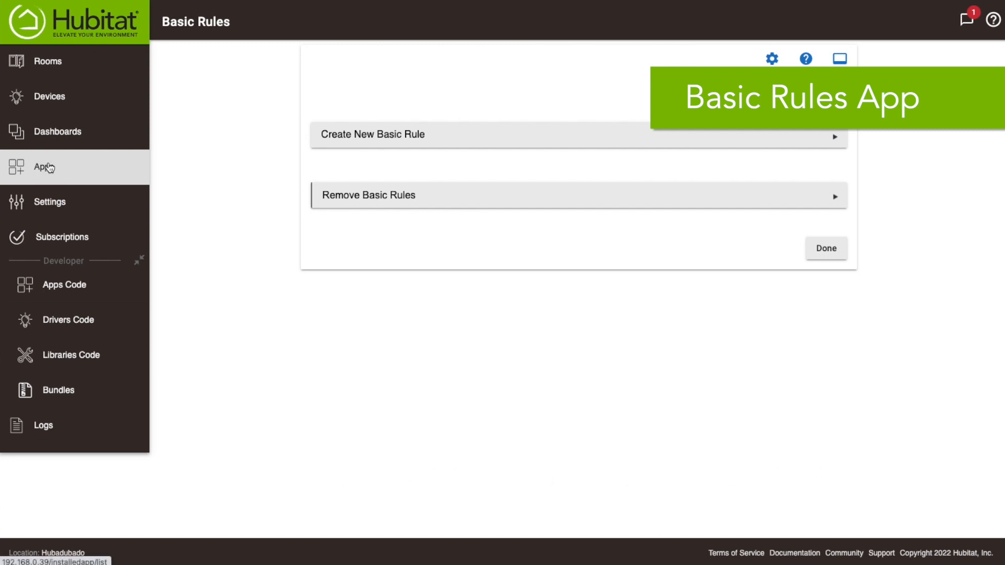
Step: Open Button Controllers, select Sam Bedroom, and name it 'Sam Bedroom buttons'
click(43, 166)
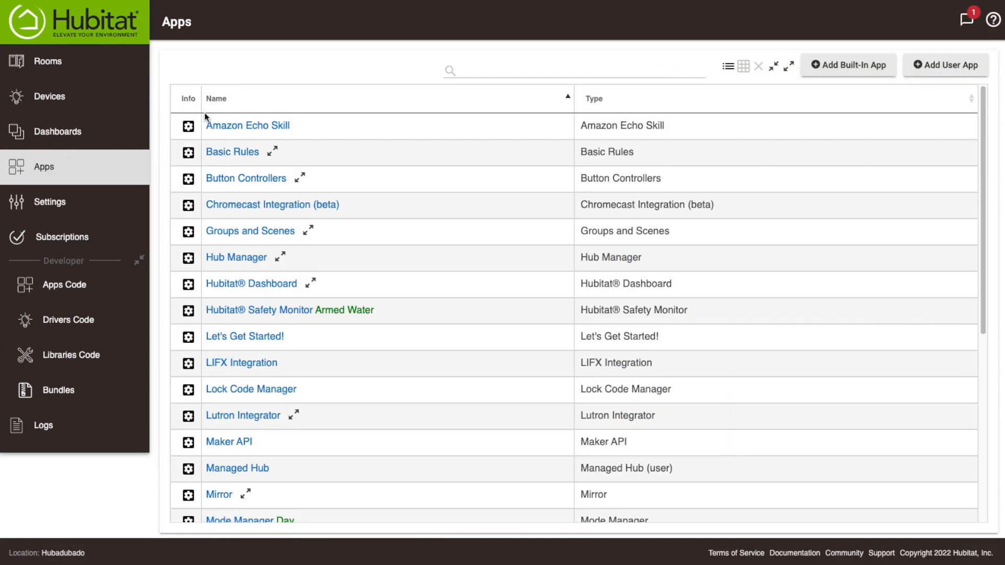
scroll(up, 3)
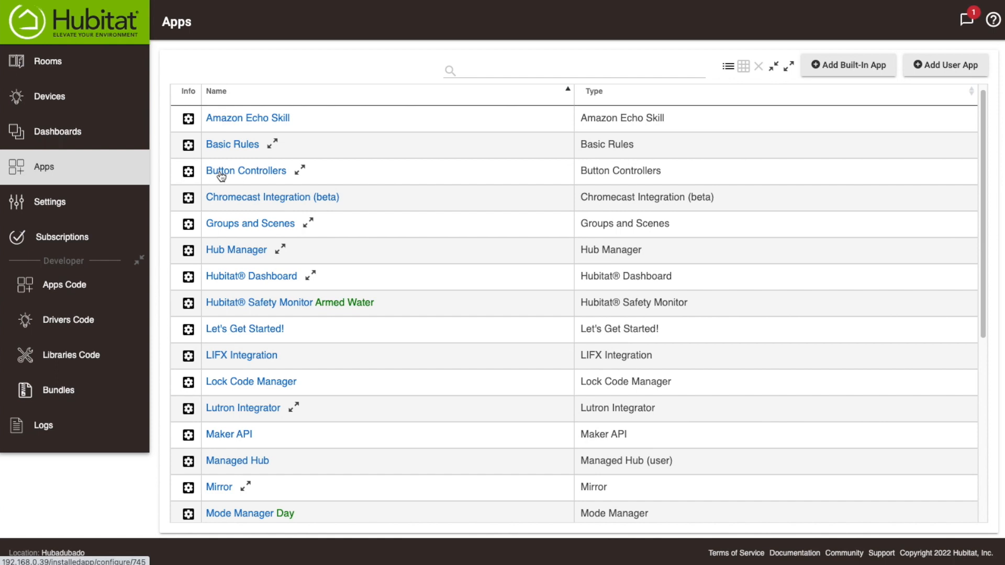
click(245, 171)
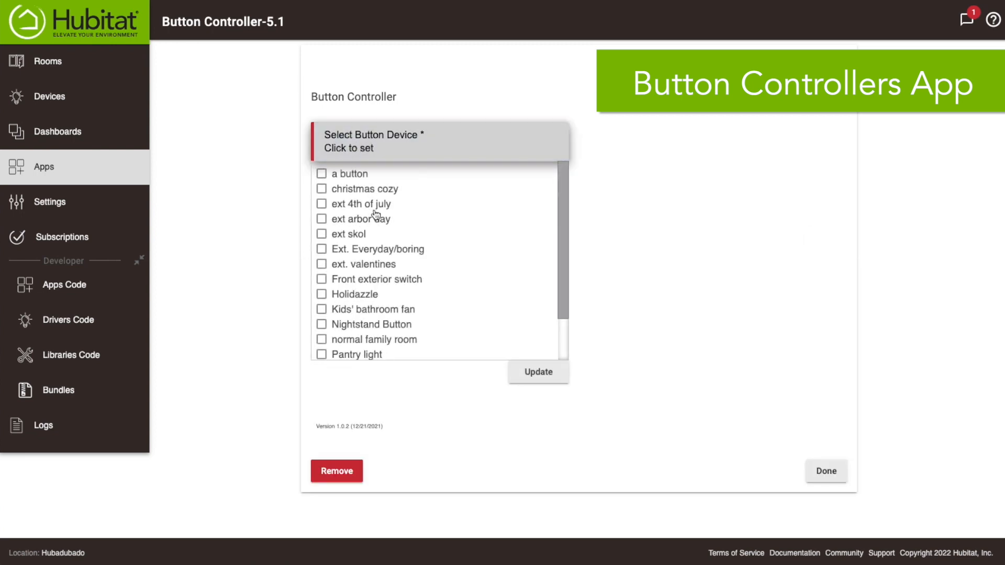
scroll(down, 3)
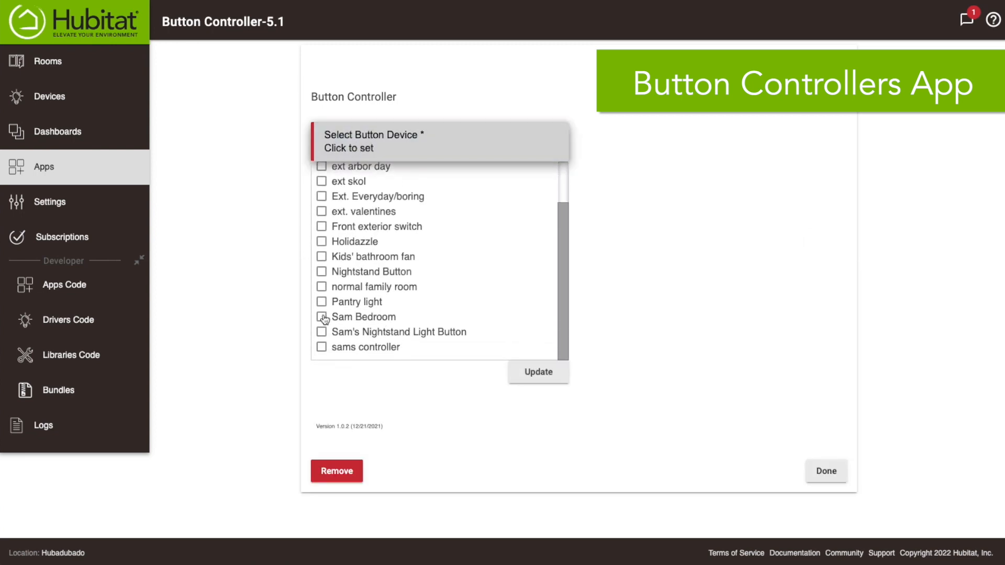
click(321, 316)
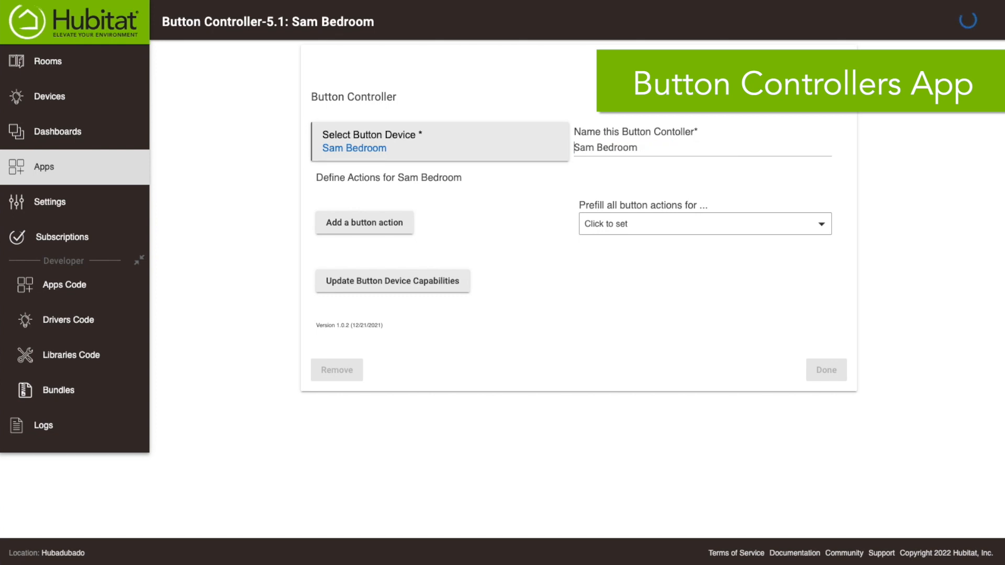
text(b)
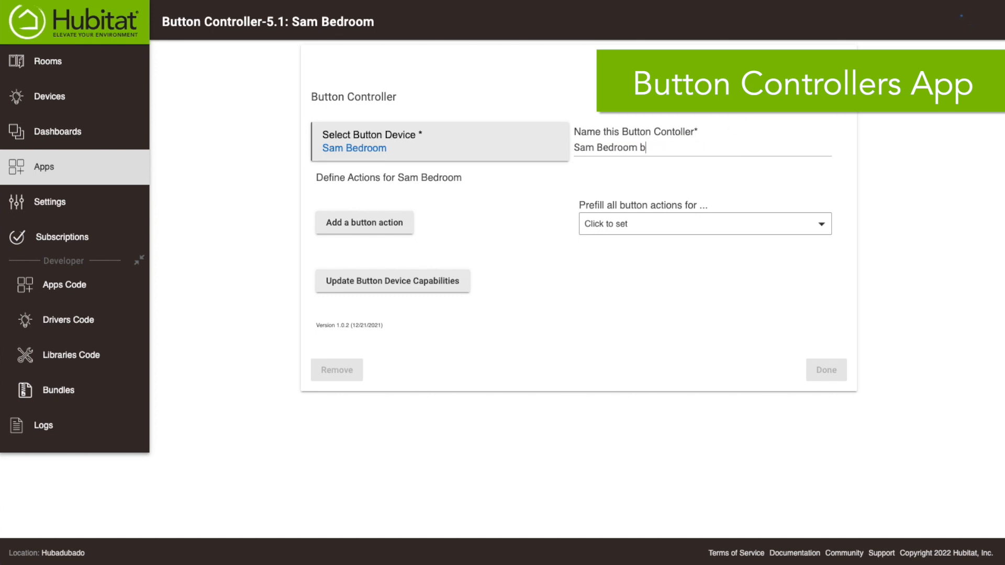
text(uttons)
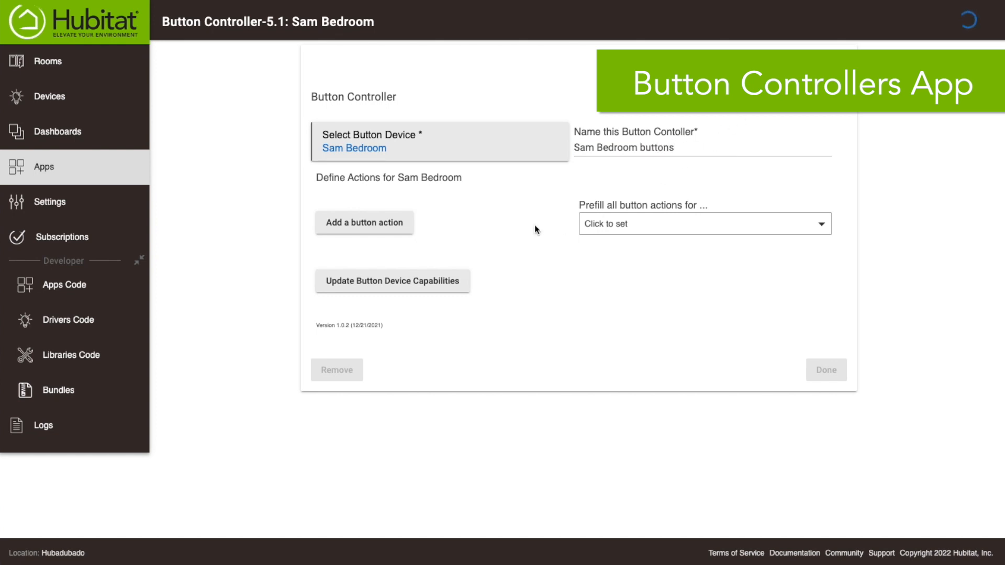
Step: Save the controller name and prefill button actions for both pushed and held
click(703, 223)
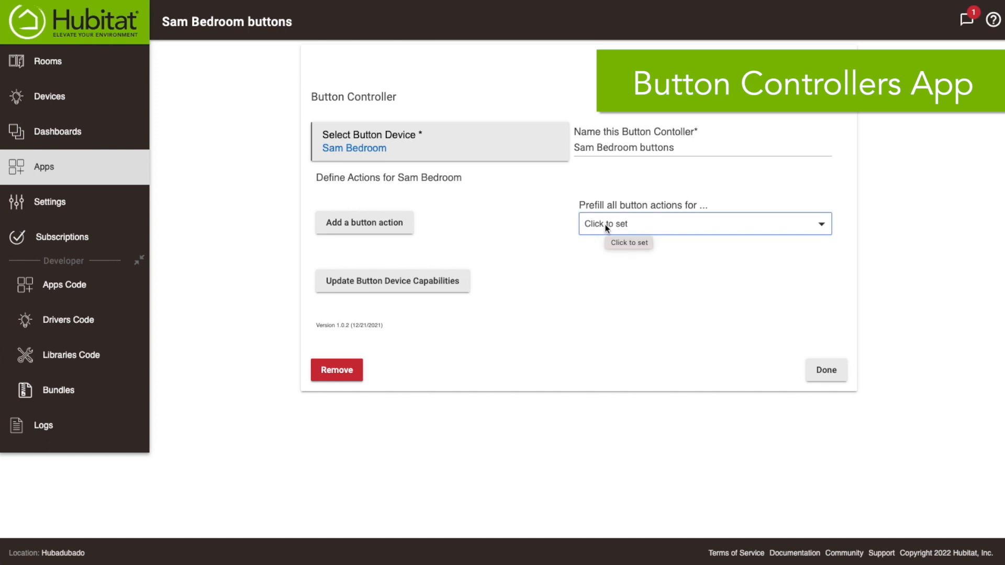
click(703, 223)
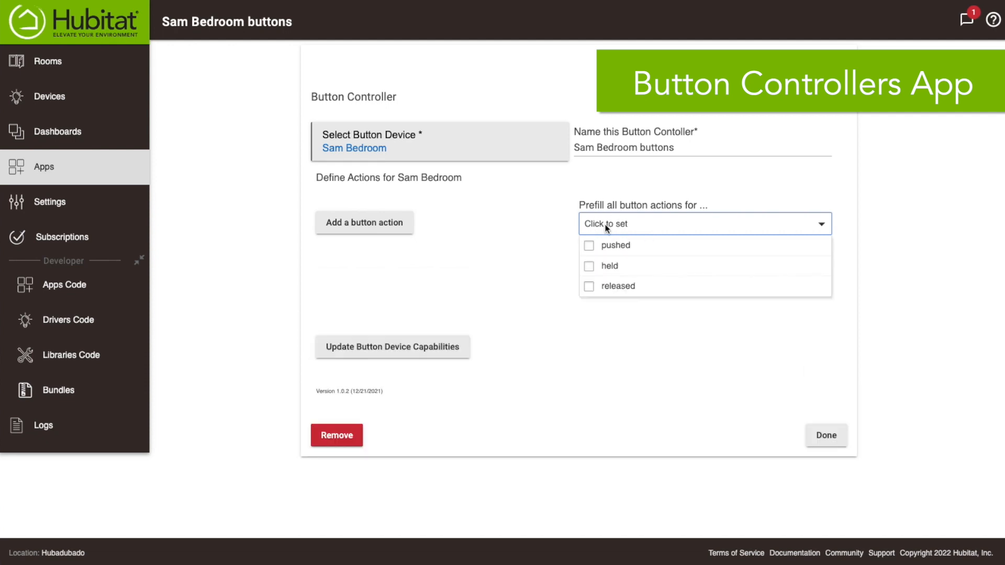
click(588, 245)
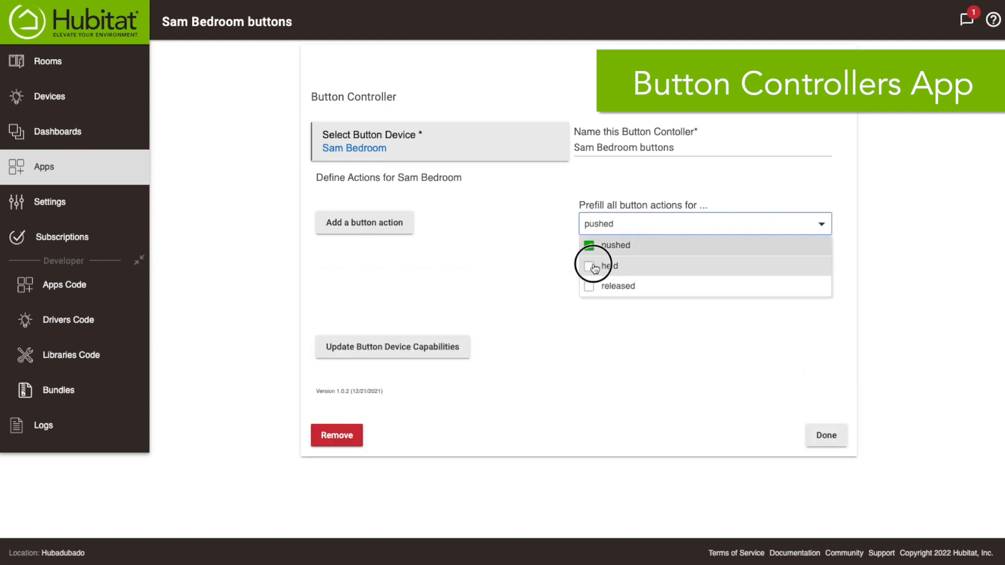
click(589, 266)
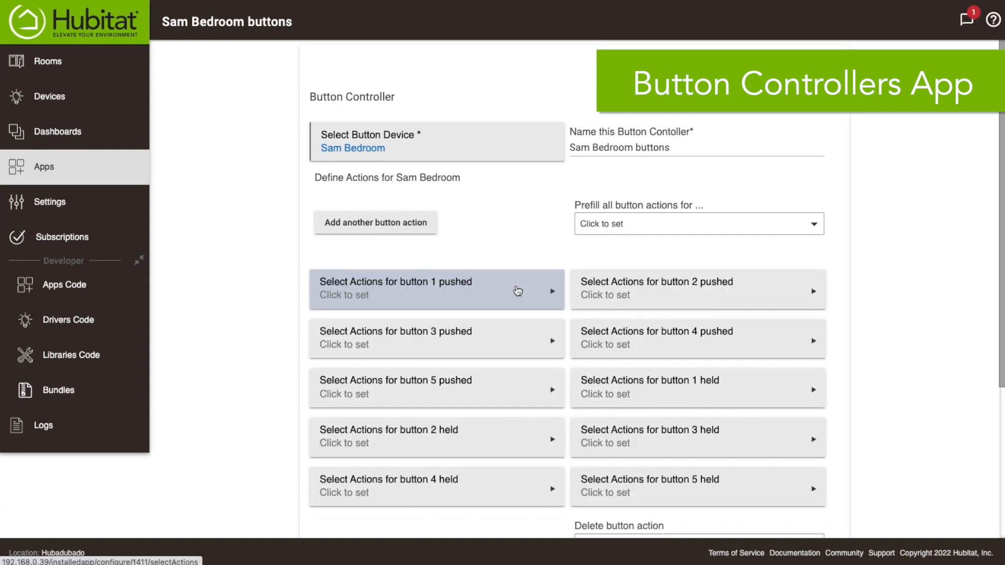
click(624, 351)
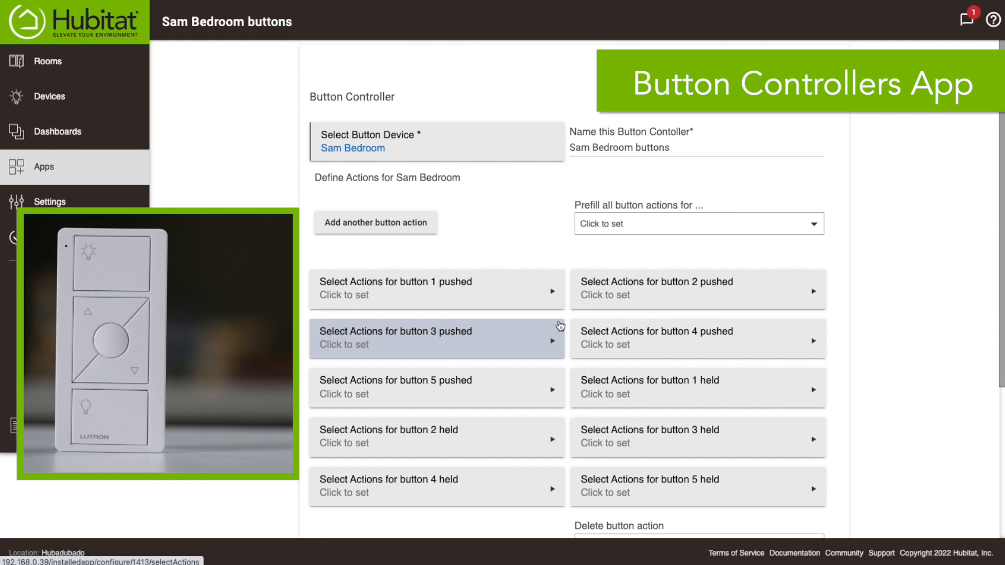
mouse_move(558, 259)
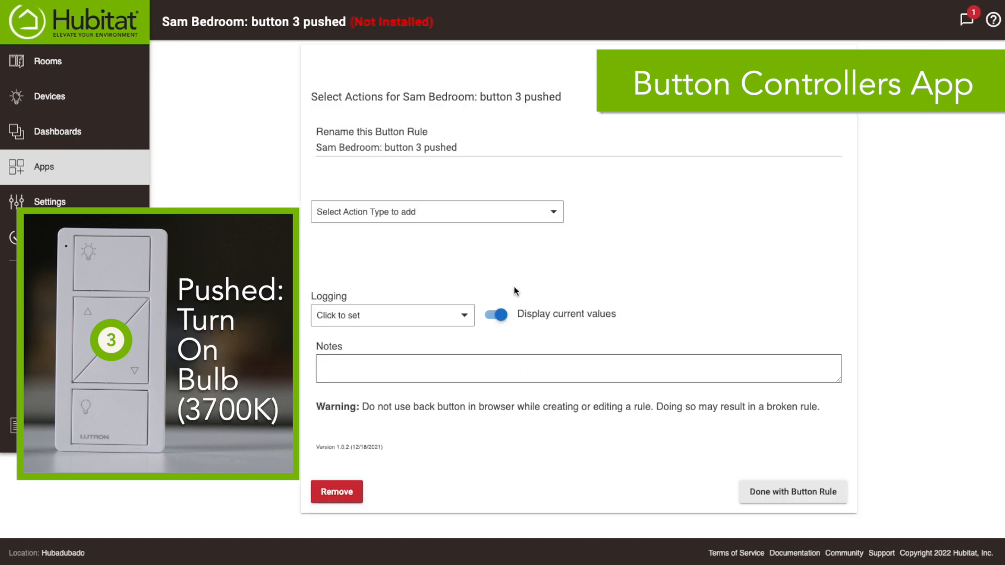
Step: Make button 3 pushed set Sam's Nightstand Light to color temperature 3700, level 100
click(435, 211)
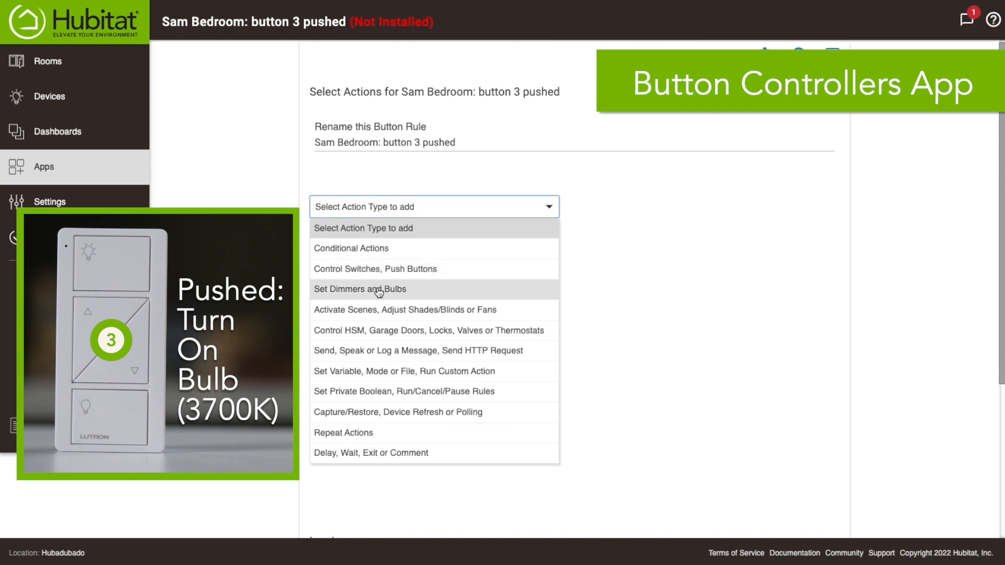
click(360, 289)
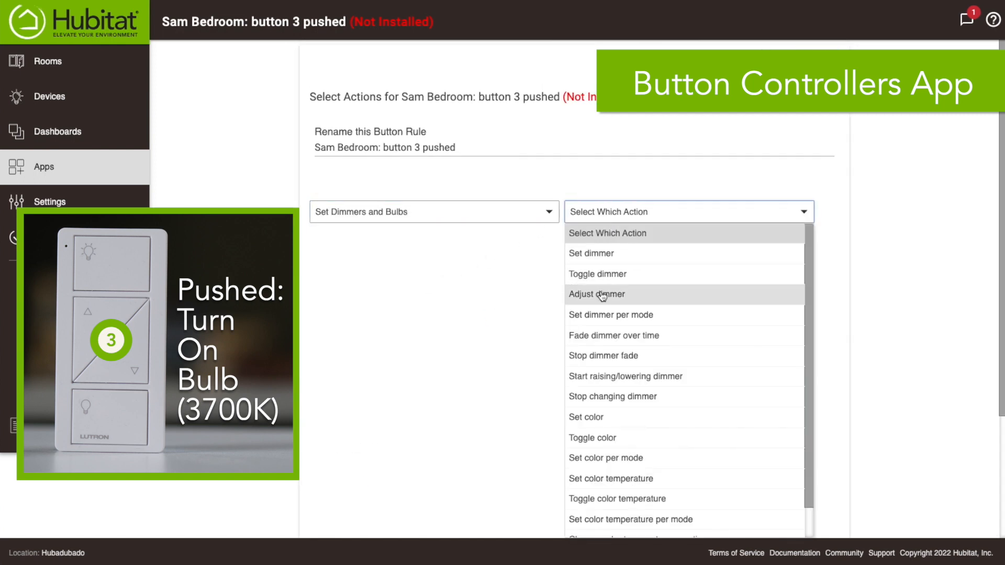
mouse_move(609, 478)
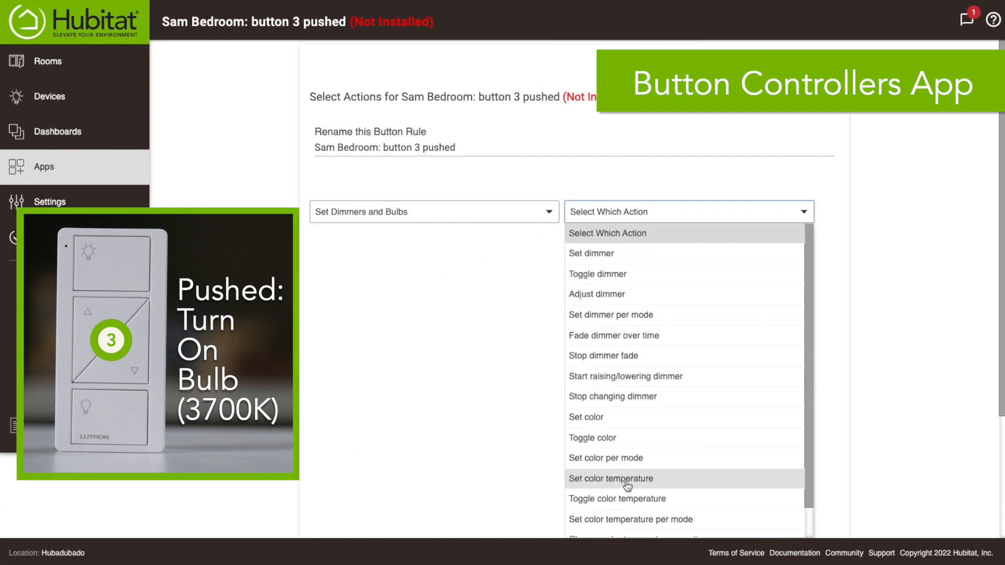
click(610, 479)
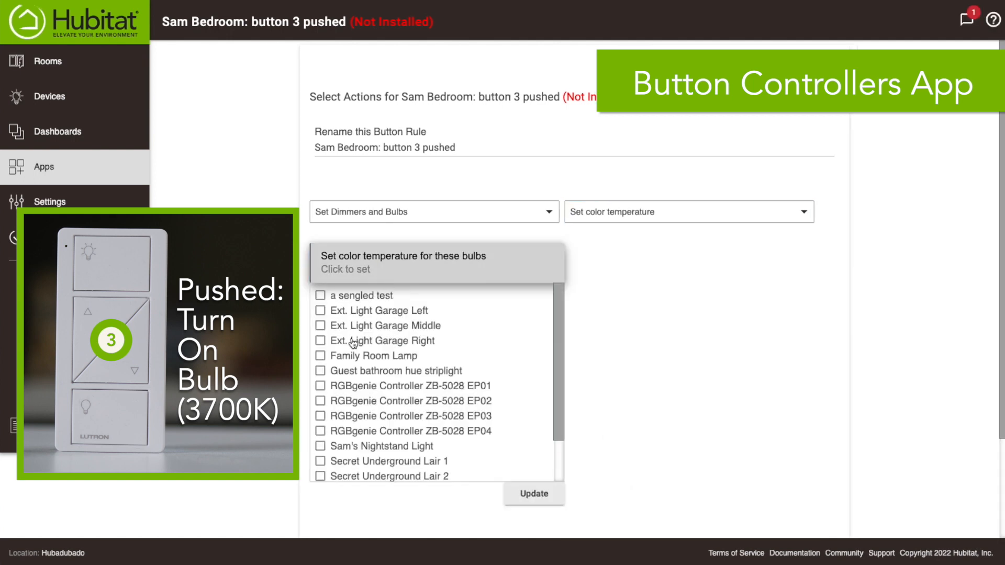
scroll(down, 3)
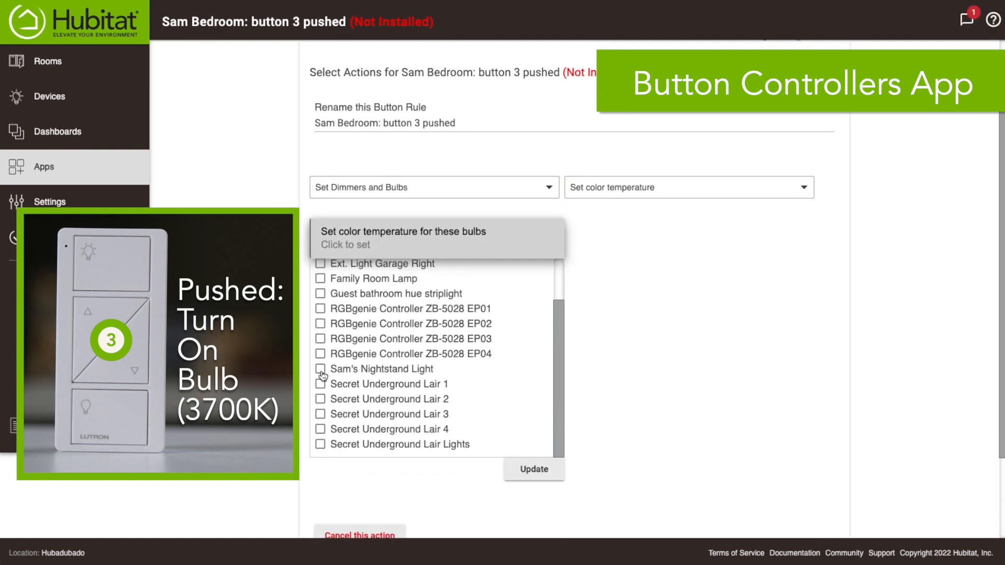
click(320, 368)
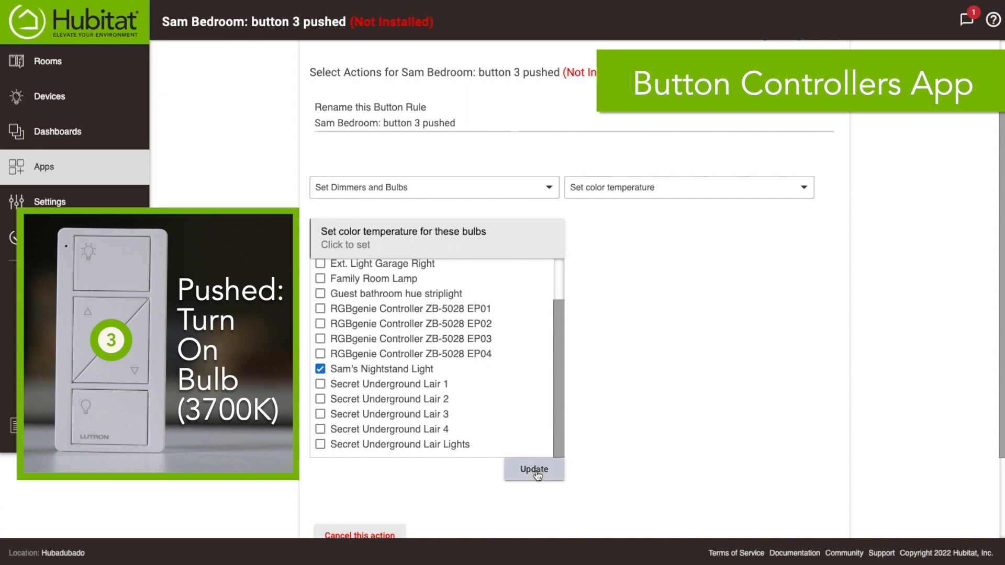
click(534, 469)
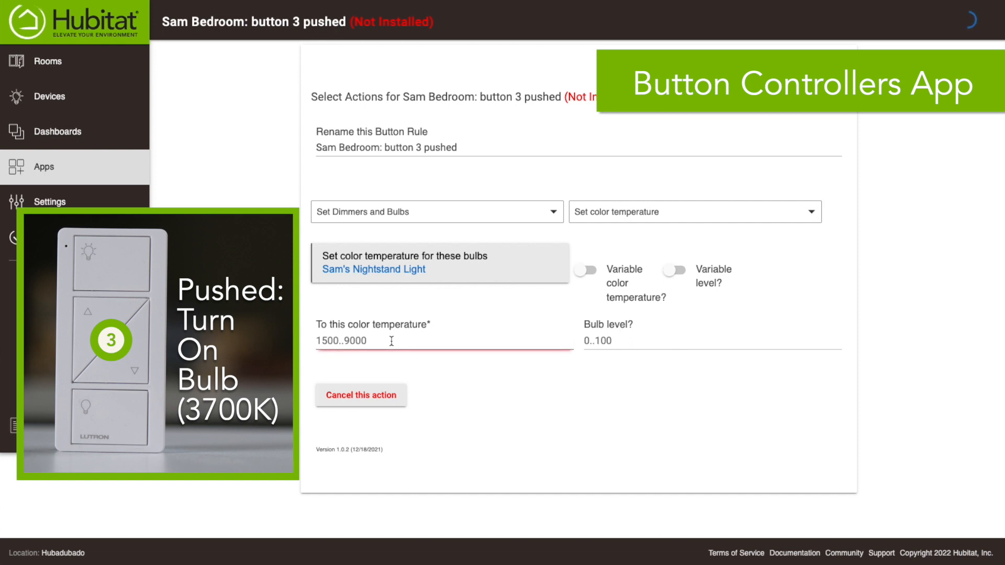
text(3700)
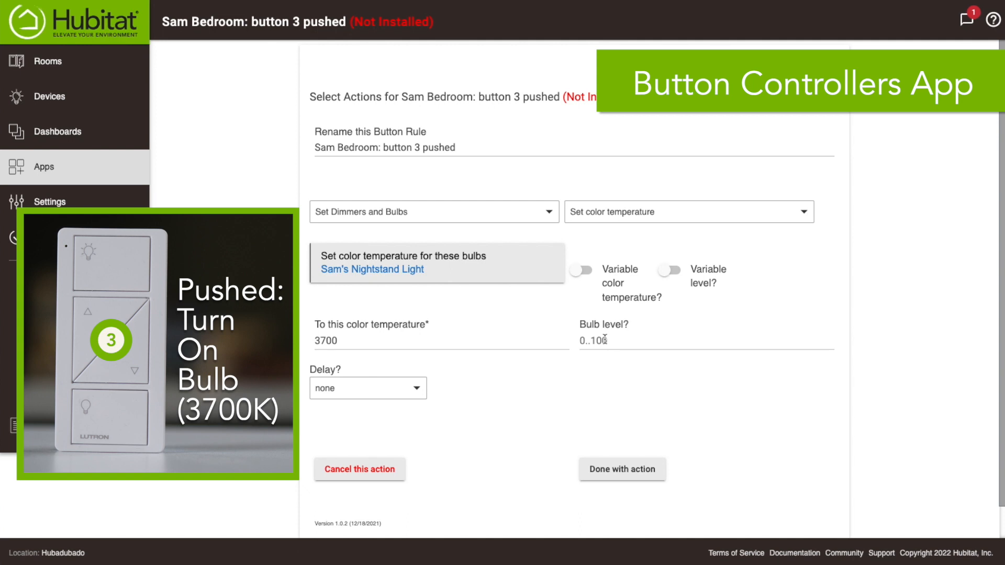
text(100)
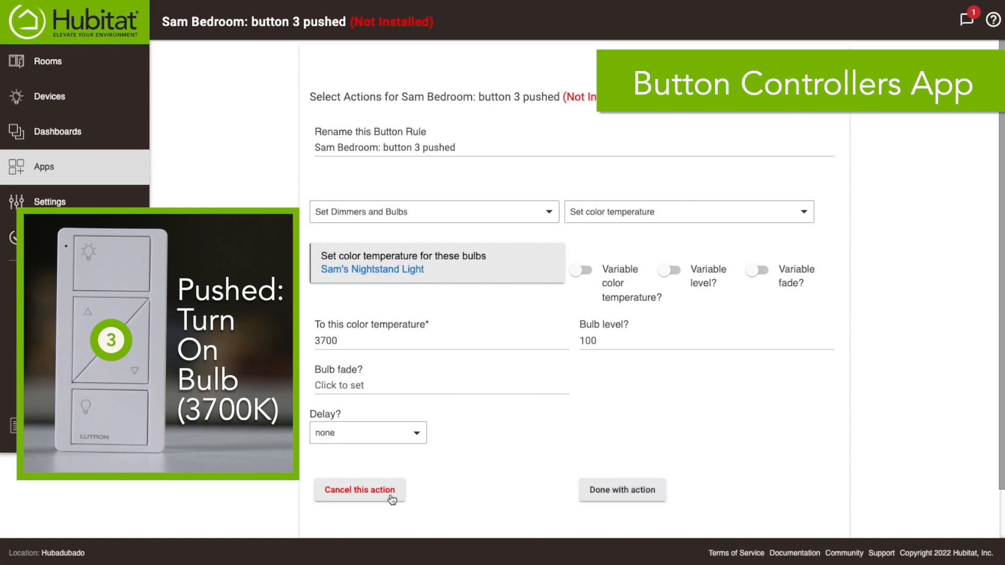
click(621, 490)
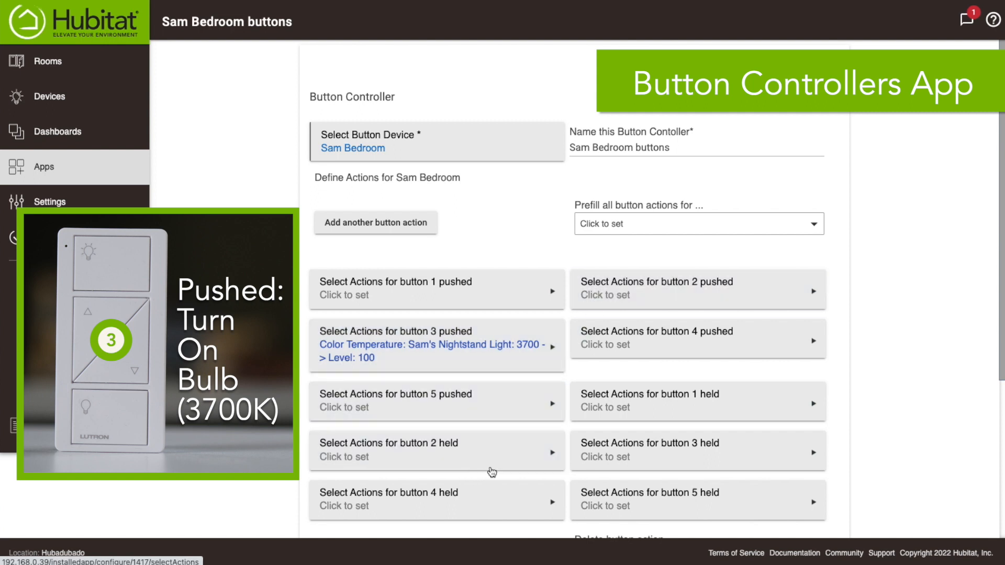
Step: Give button 3 held a switch action turning off Sam's Nightstand Light, then finish the rule
click(696, 450)
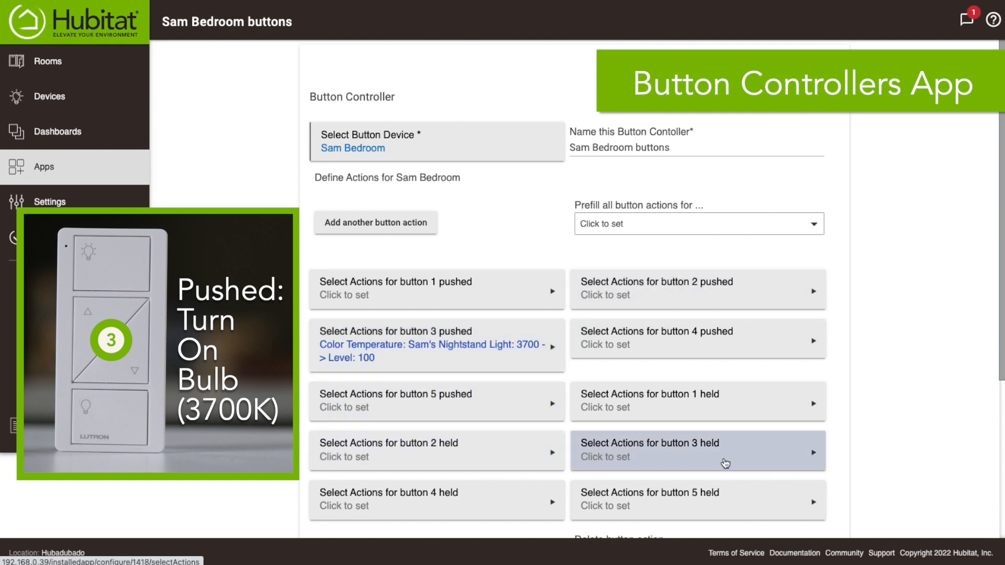
click(697, 450)
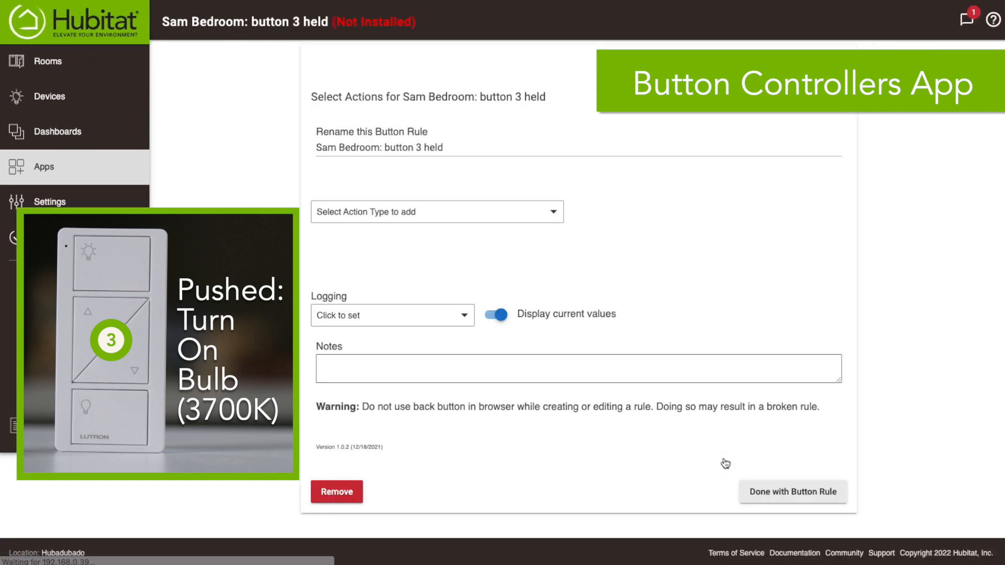
click(435, 211)
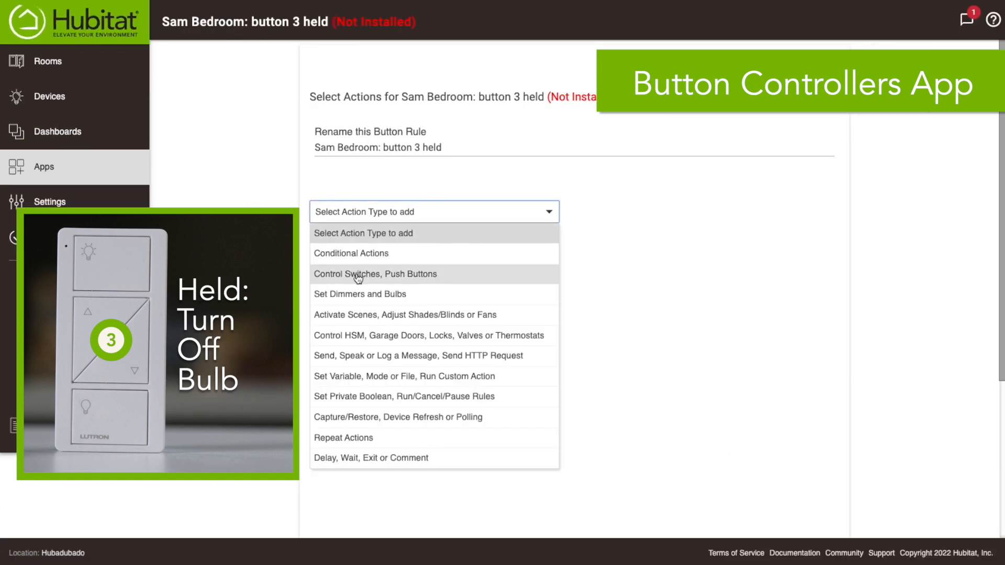
click(374, 274)
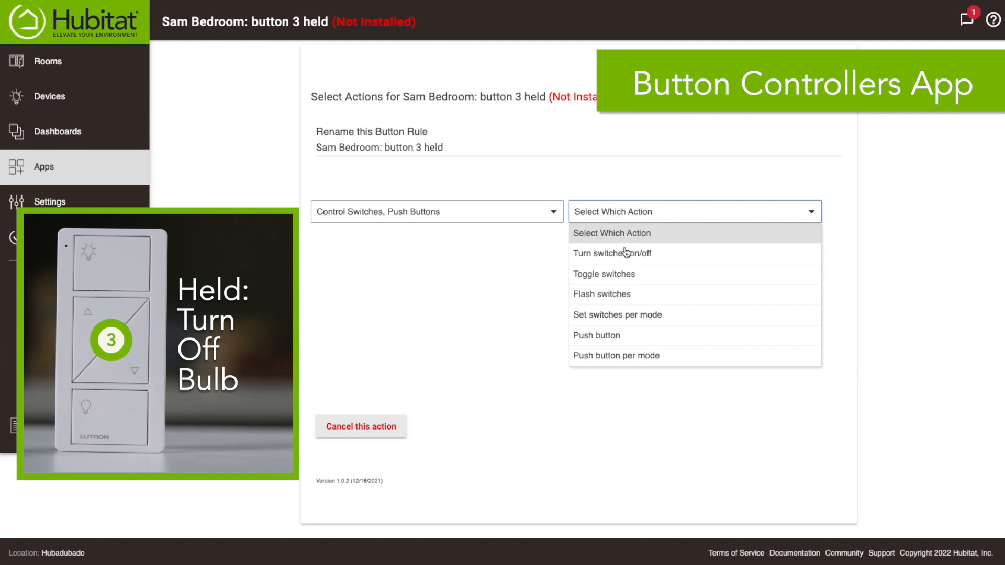
mouse_move(612, 254)
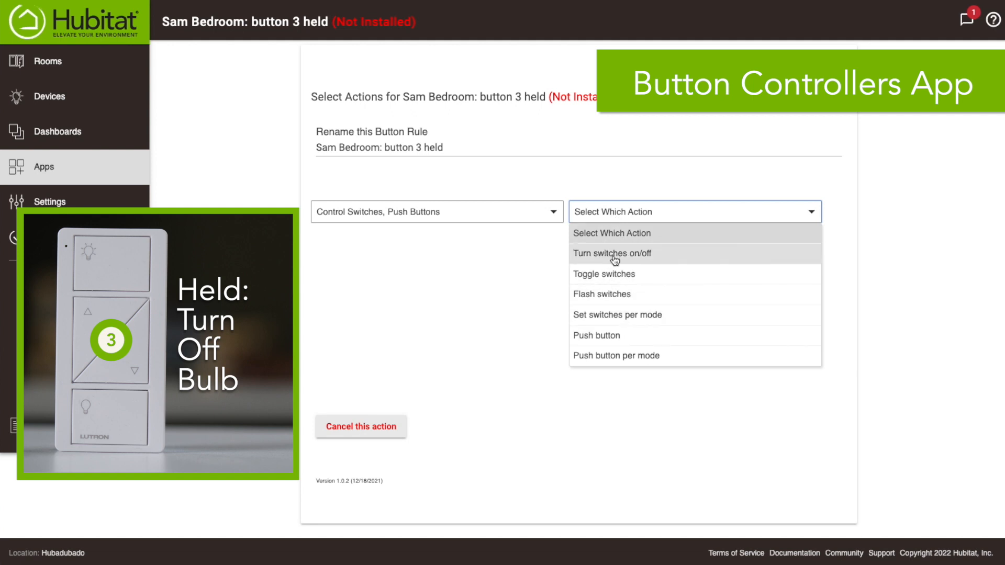
click(611, 253)
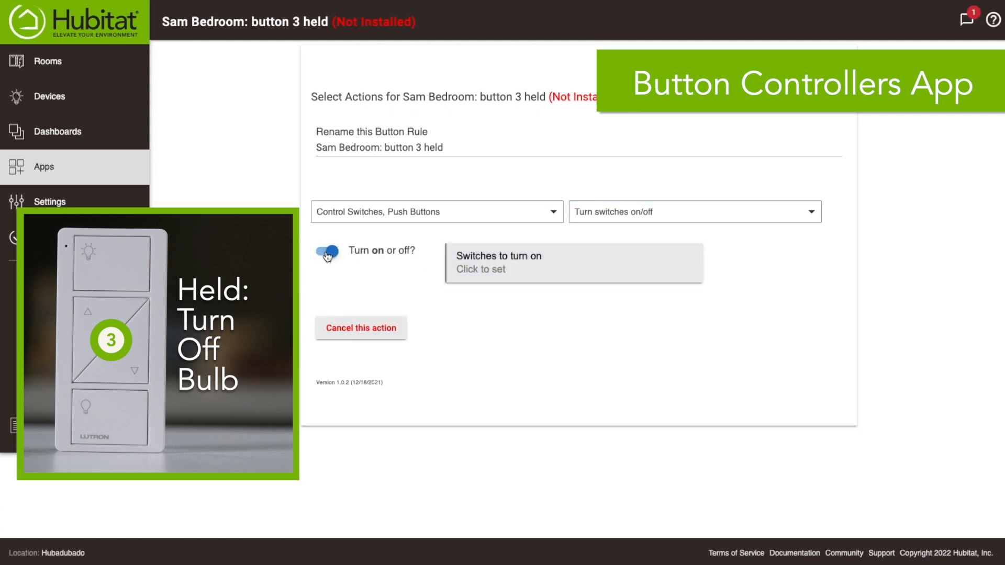
click(327, 250)
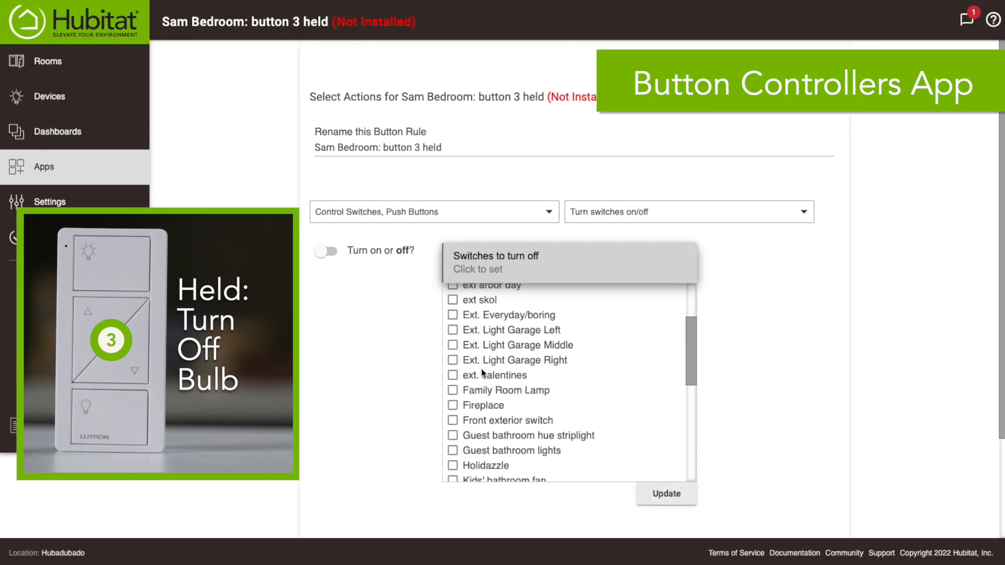
scroll(down, 3)
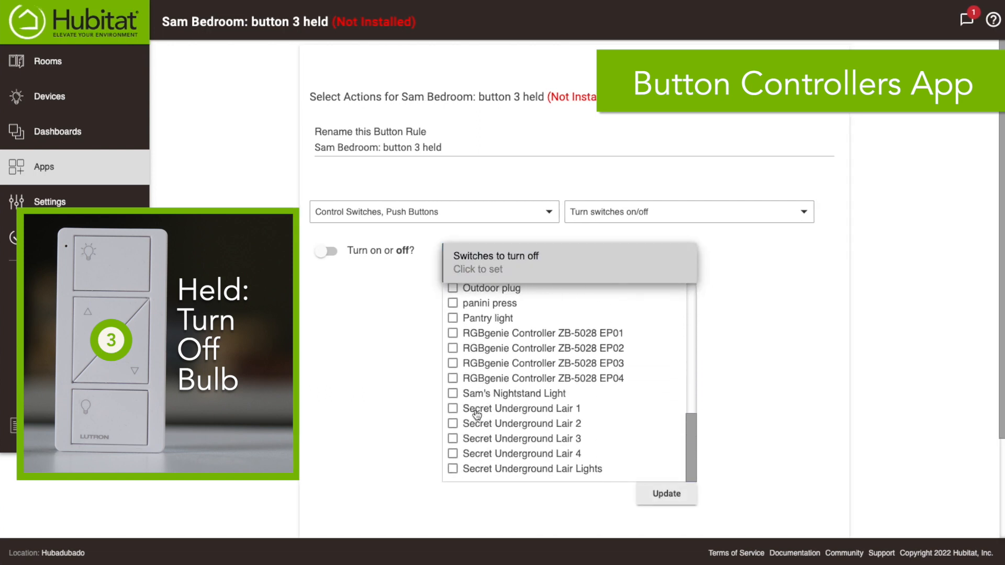
click(453, 393)
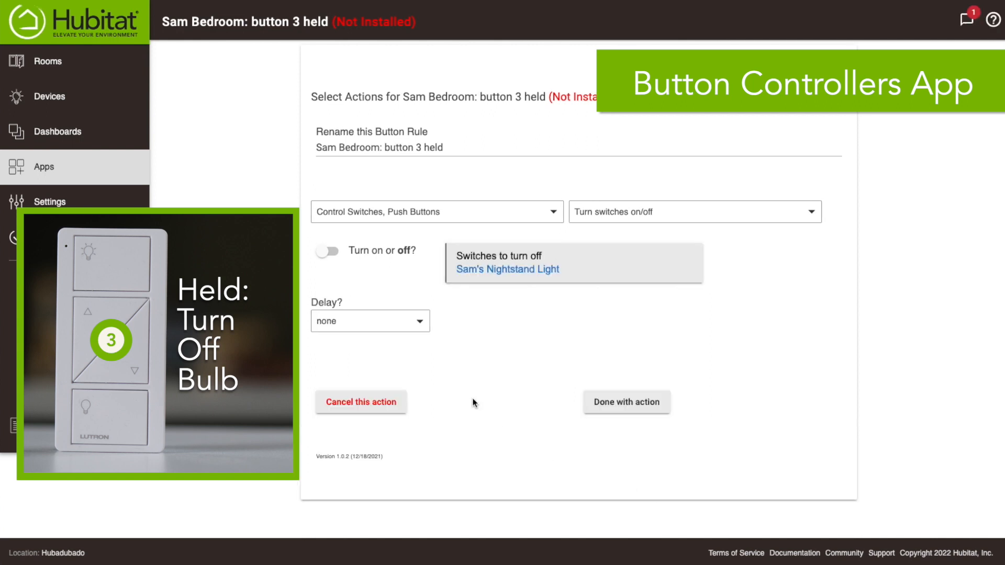
mouse_move(625, 402)
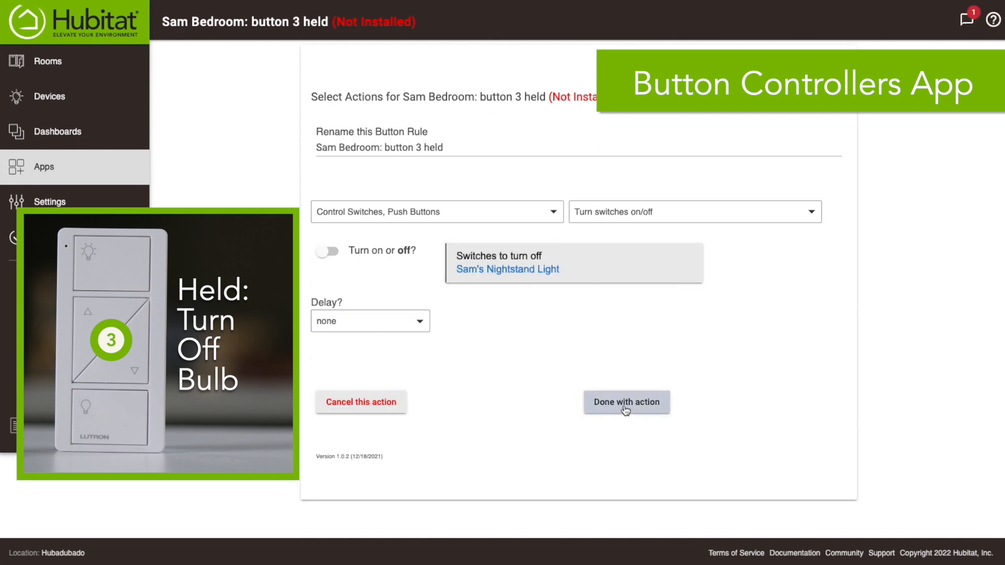
click(626, 403)
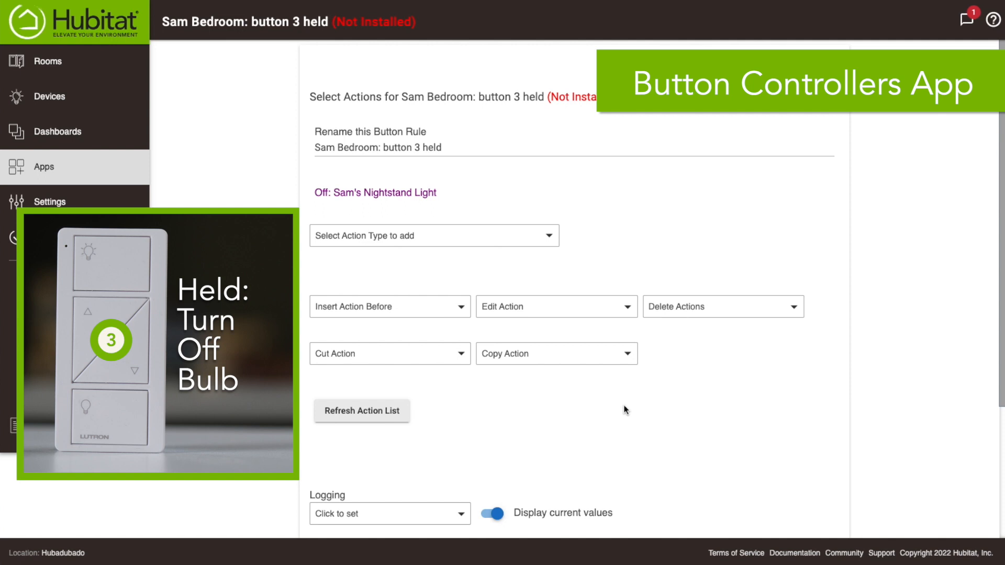
scroll(down, 3)
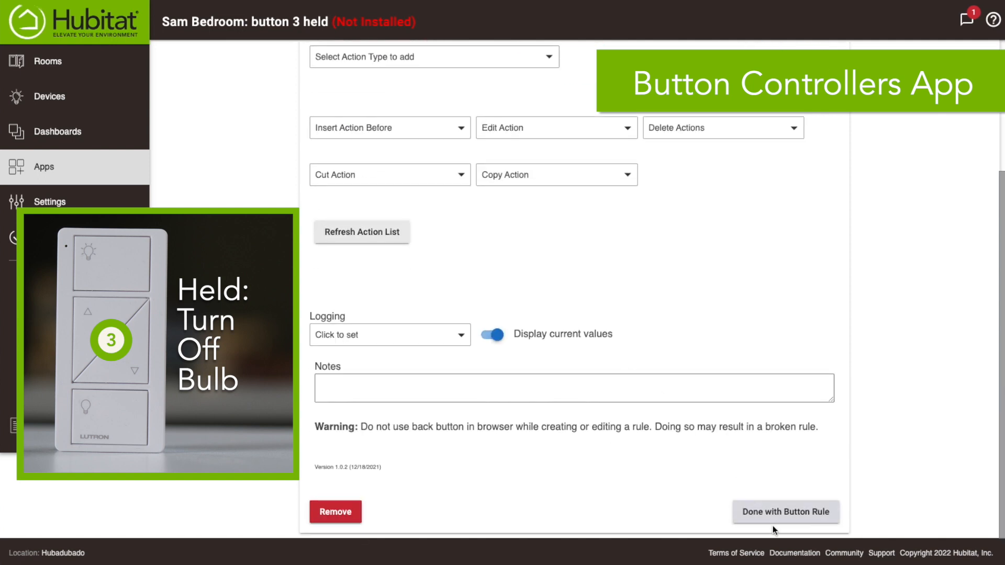
click(785, 512)
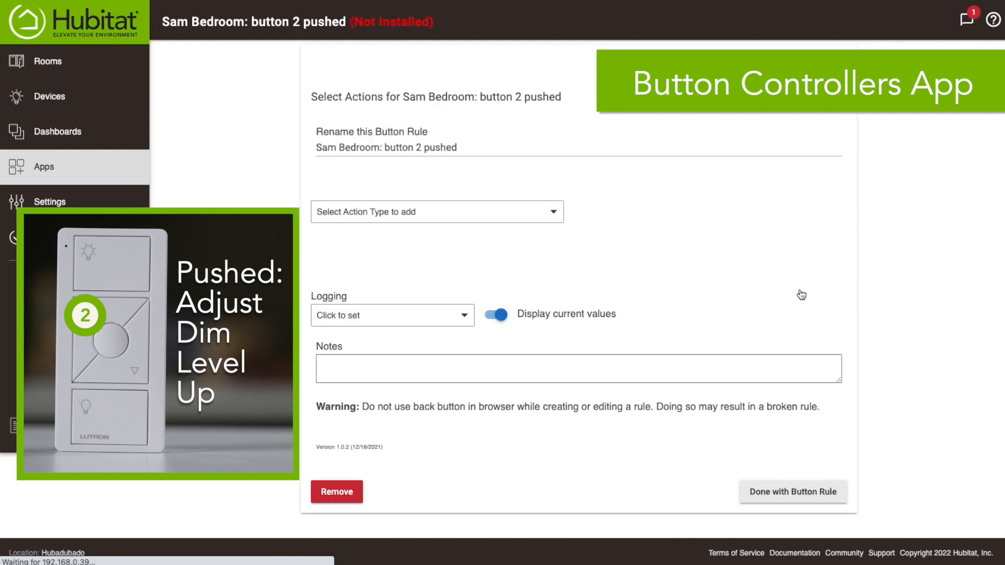
Step: Make button 2 pushed adjust Sam's Nightstand Light by +20 and finish the rule
click(435, 211)
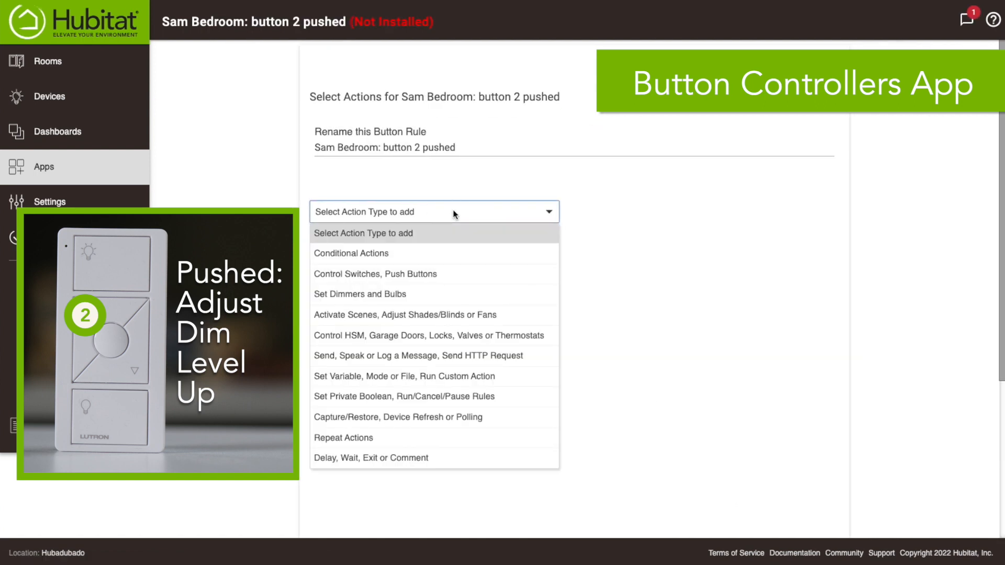
mouse_move(372, 299)
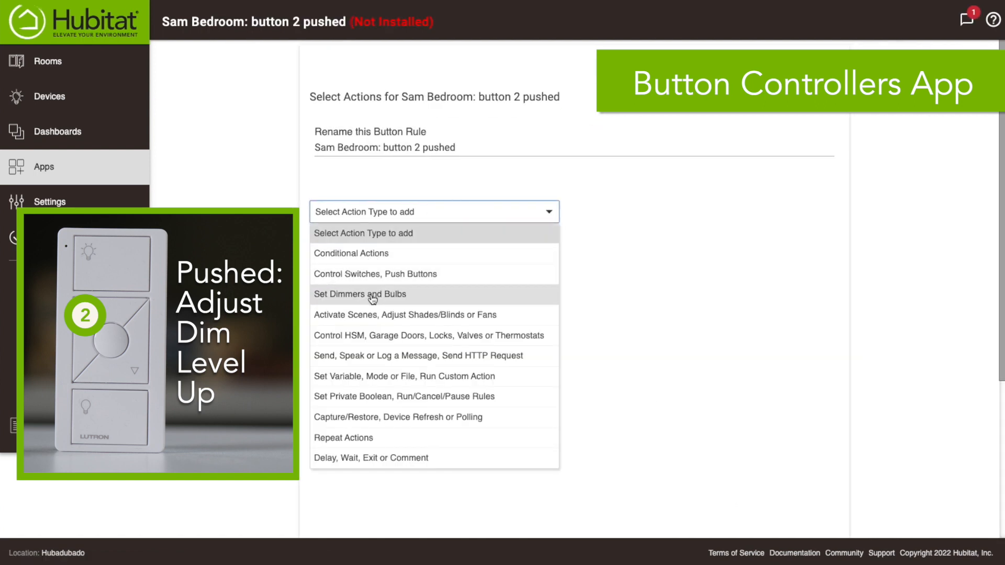
click(359, 294)
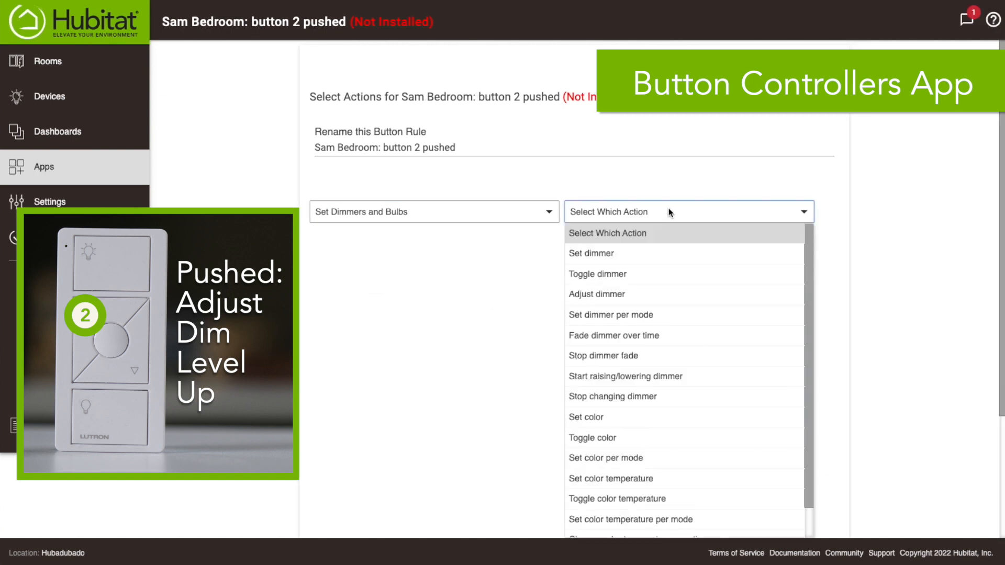
click(596, 293)
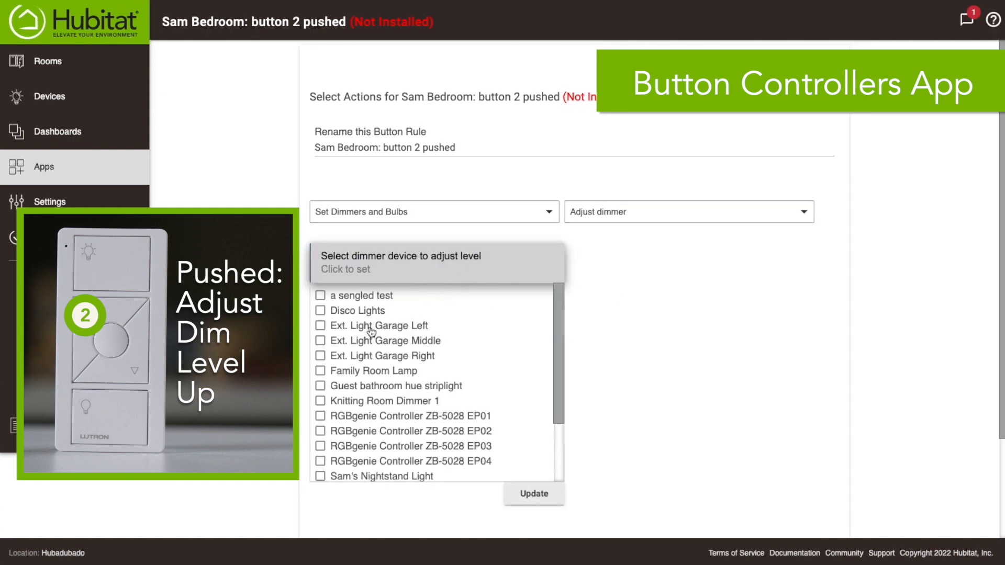
click(321, 374)
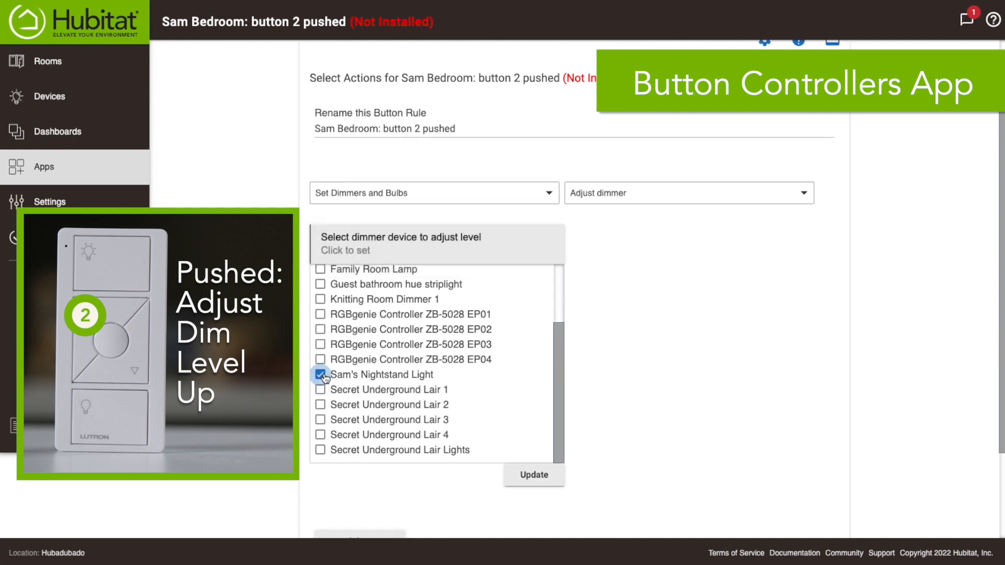
click(320, 375)
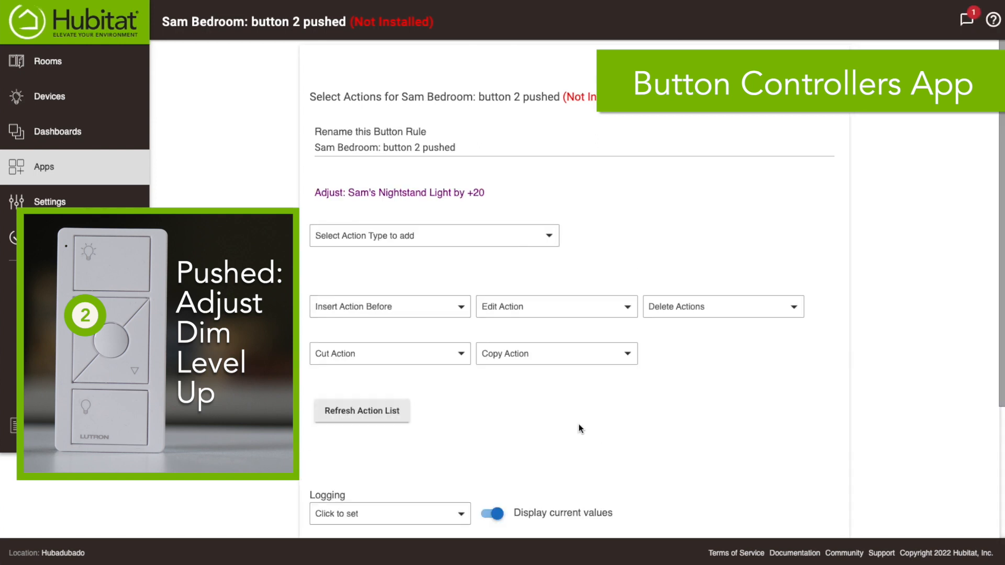
mouse_move(431, 203)
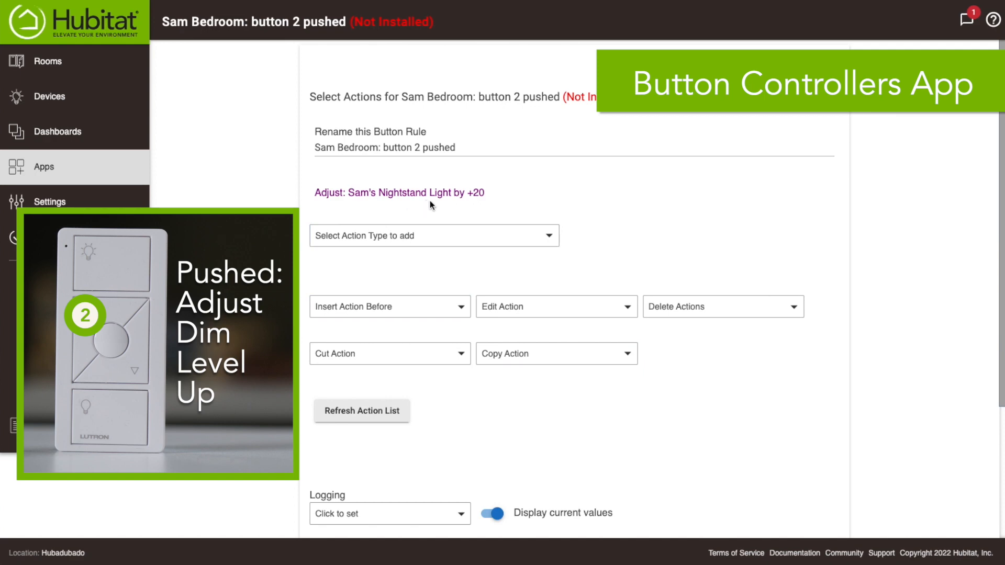
scroll(down, 3)
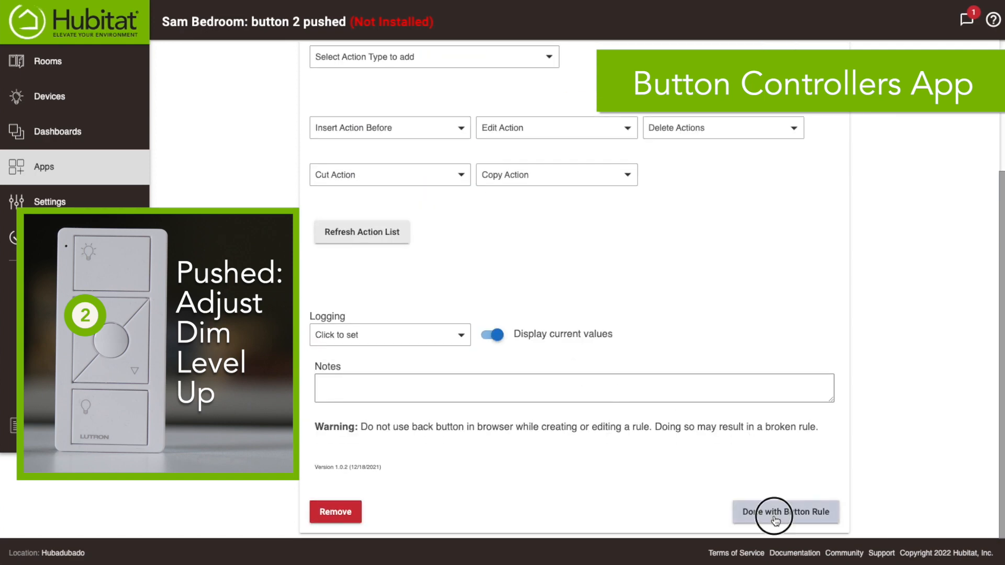
click(784, 512)
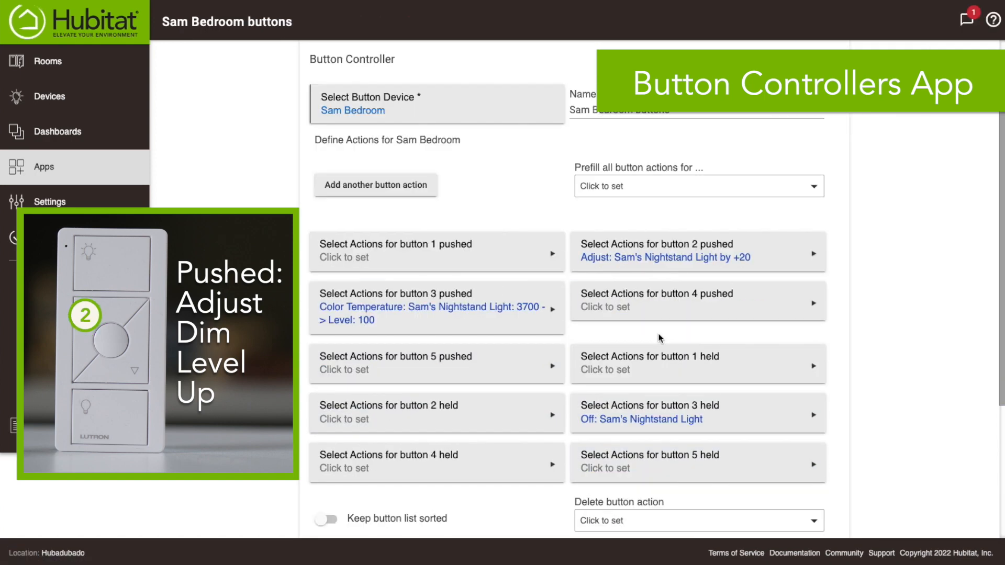
click(695, 301)
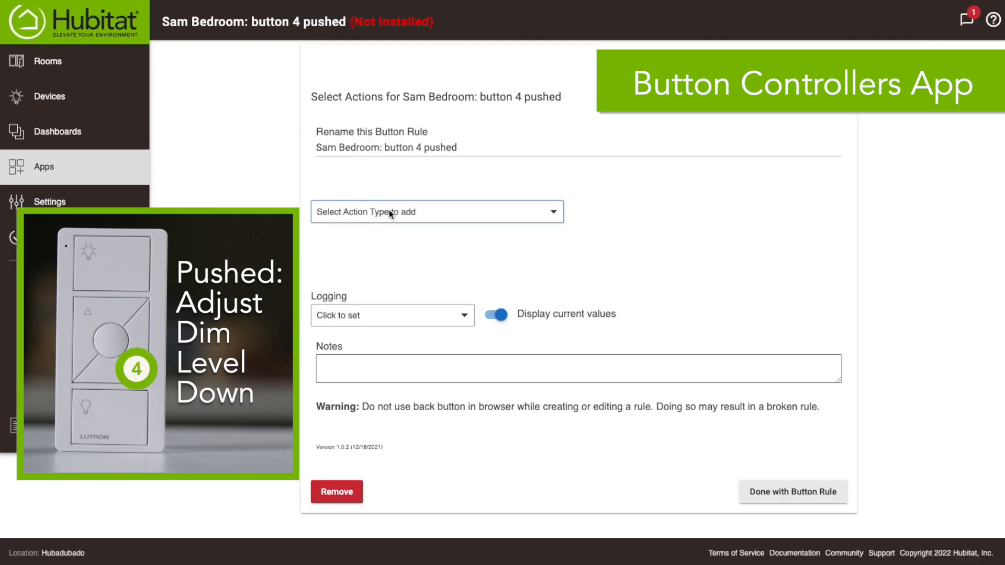
Step: Make button 4 pushed adjust Sam's Nightstand Light by -20 and finish the rule
click(436, 211)
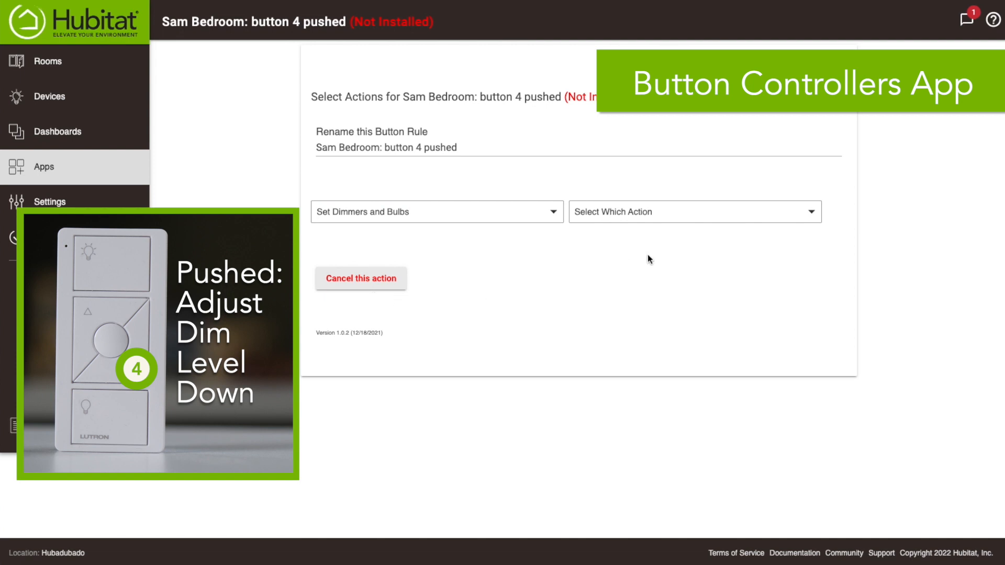
click(685, 211)
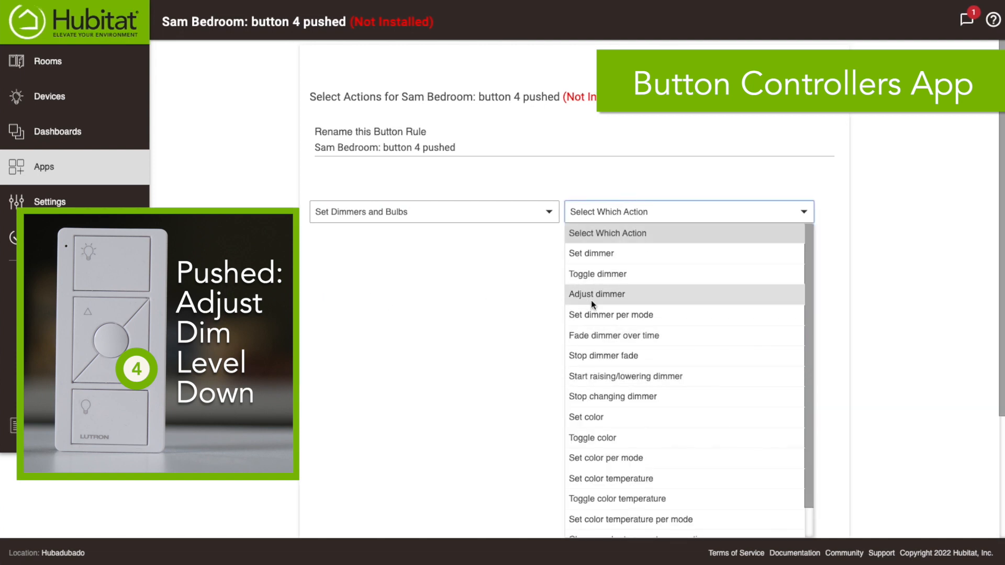
click(596, 293)
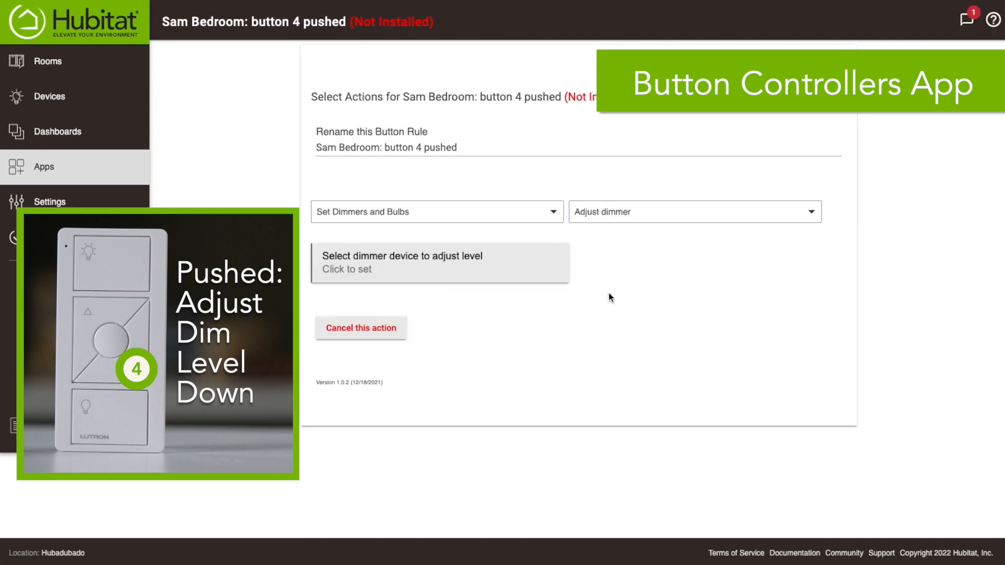
click(439, 263)
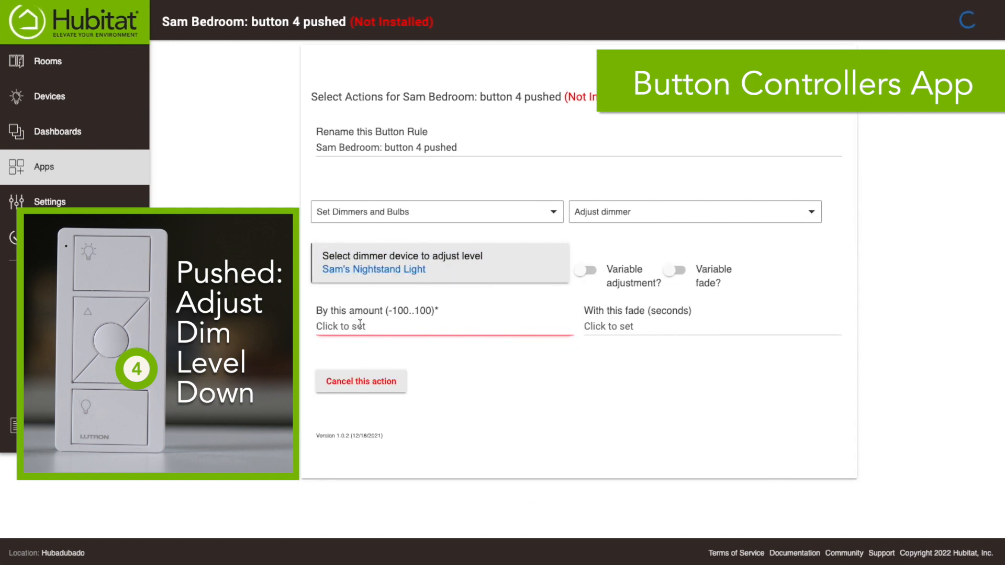
text(-20)
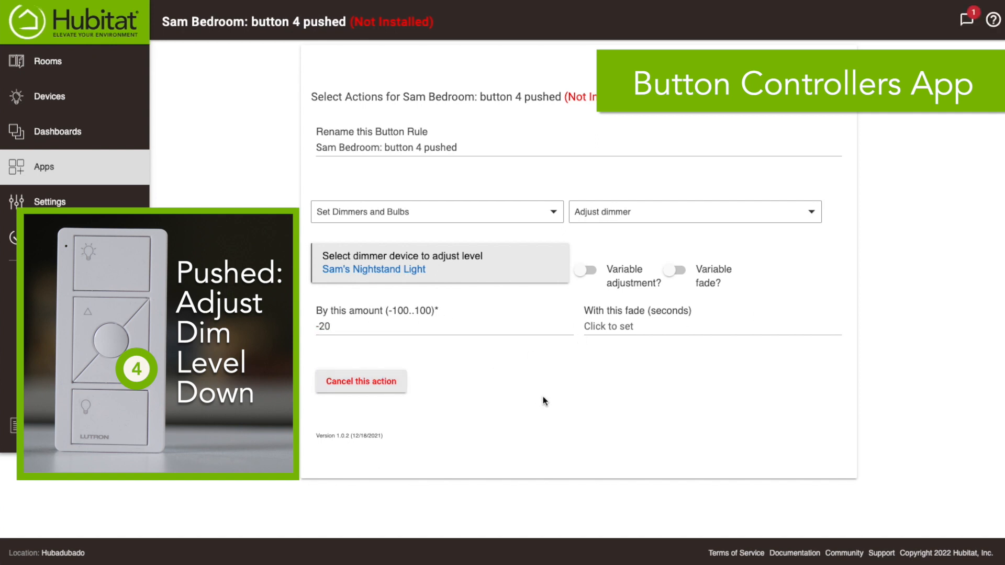
click(360, 382)
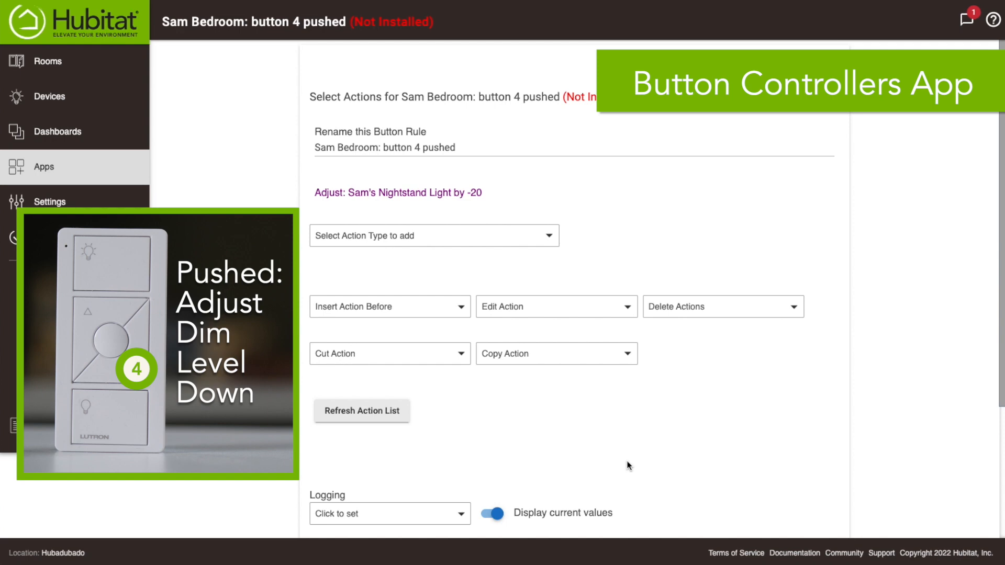
scroll(down, 3)
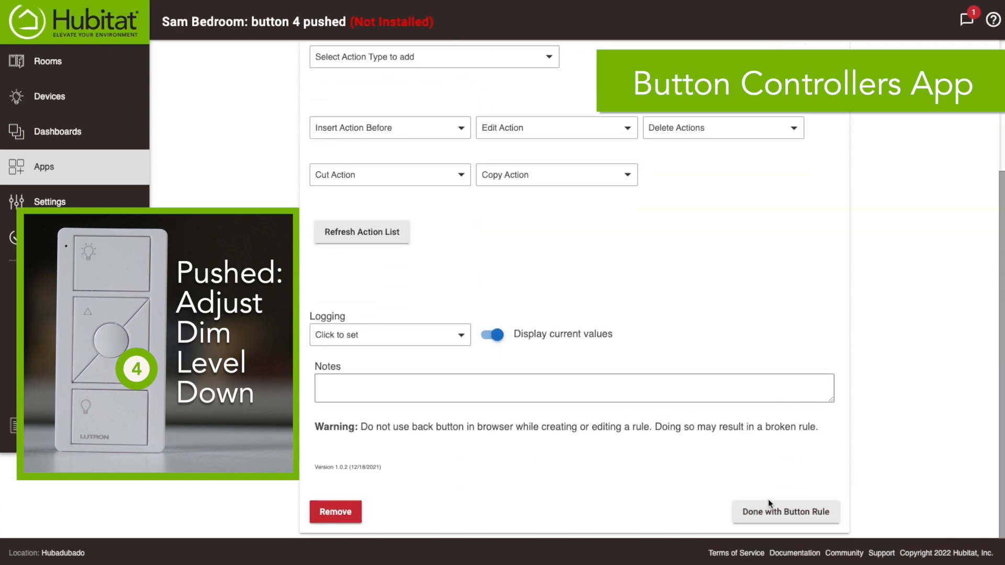
click(785, 512)
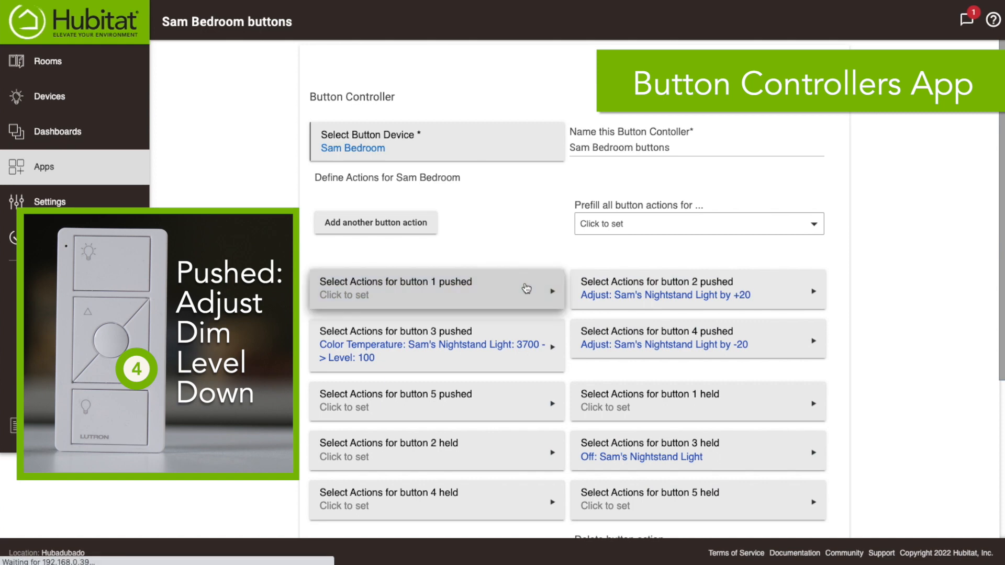
Step: Make button 1 pushed set Sam's Nightstand Light to Red, finishing the controller setup
click(436, 289)
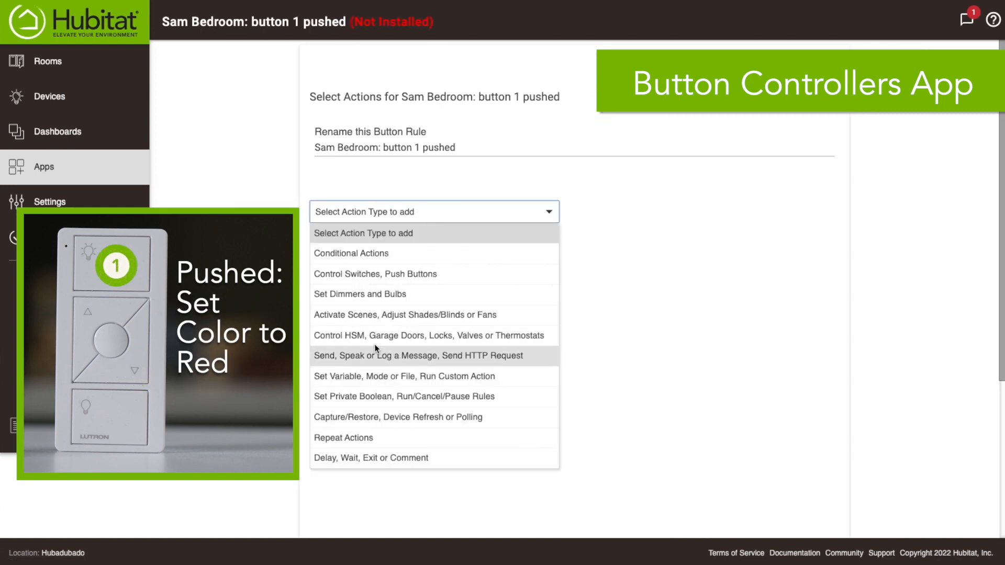
click(359, 294)
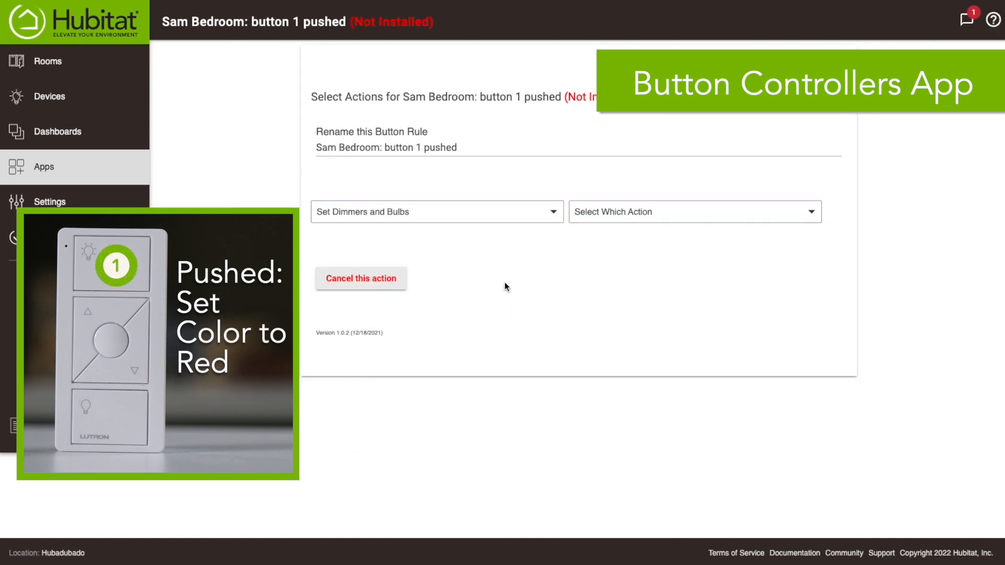
click(685, 212)
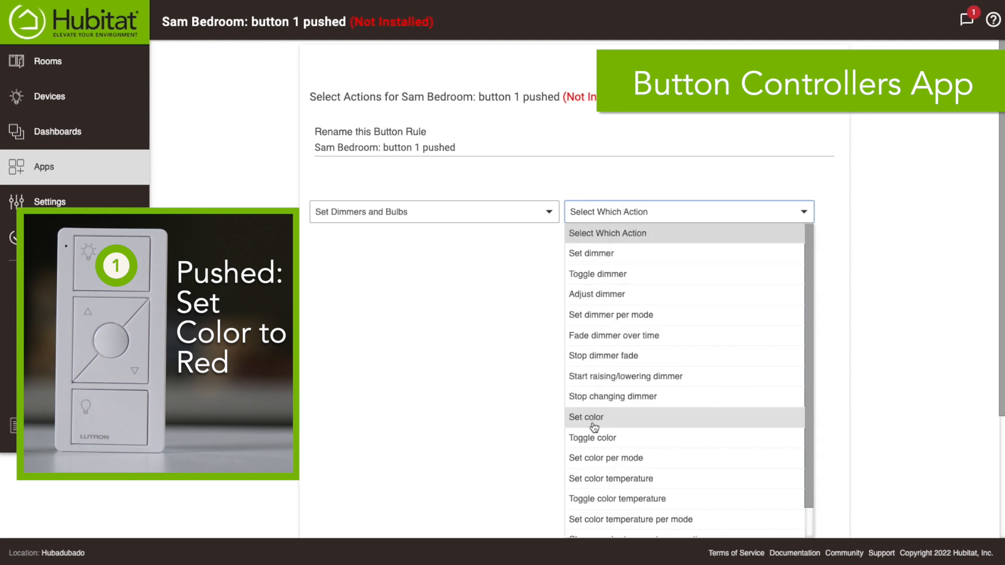
click(585, 417)
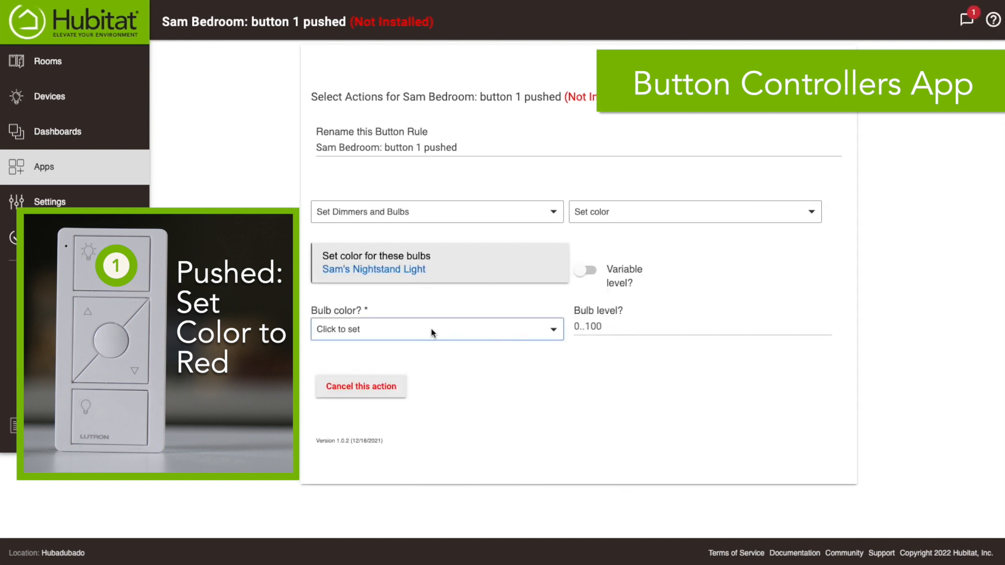
click(436, 328)
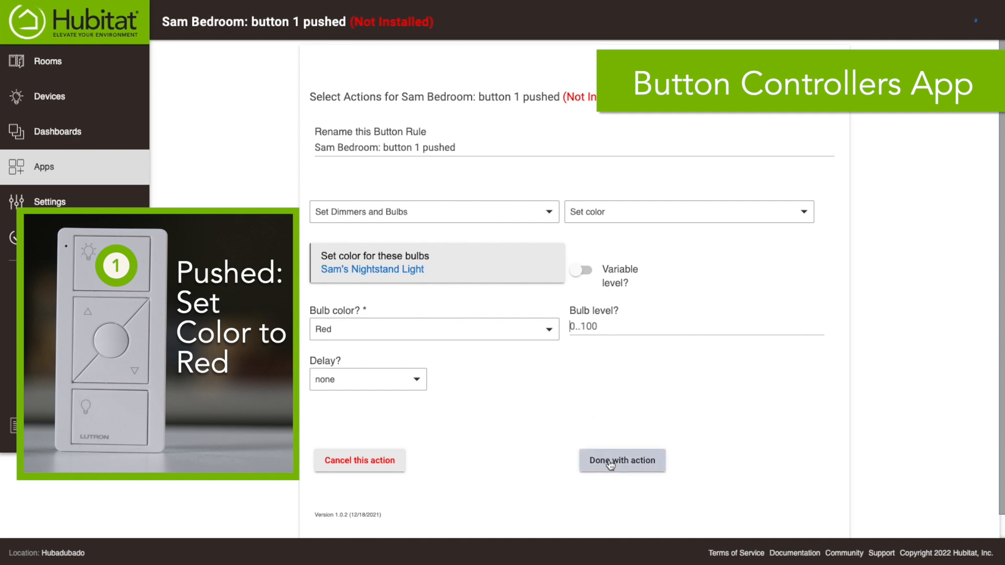
click(621, 460)
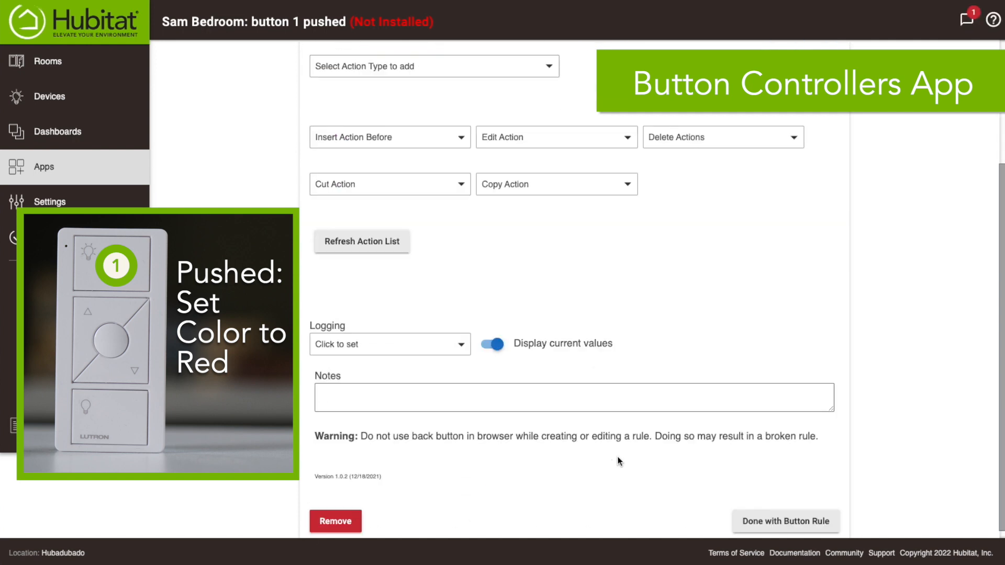
click(785, 521)
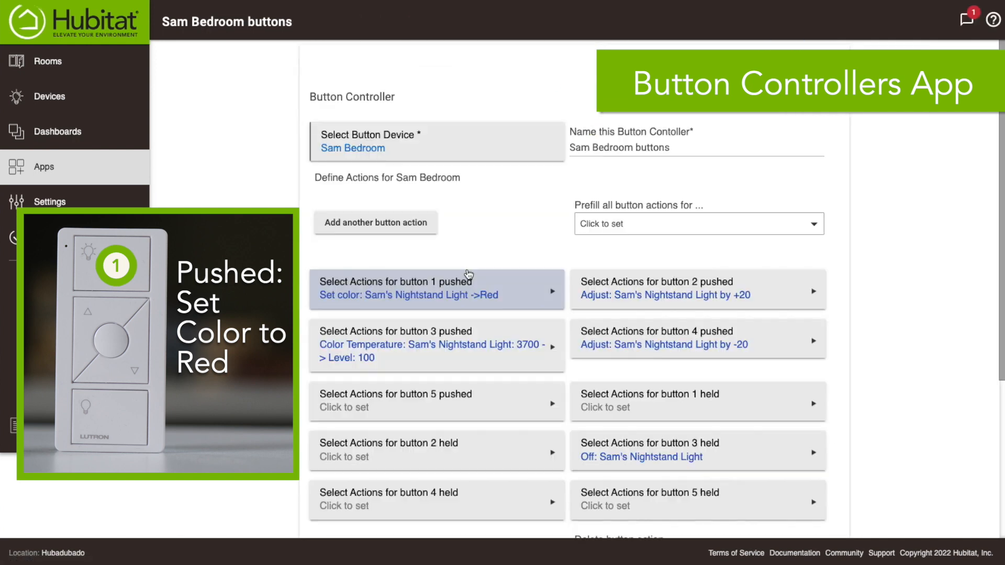
scroll(down, 3)
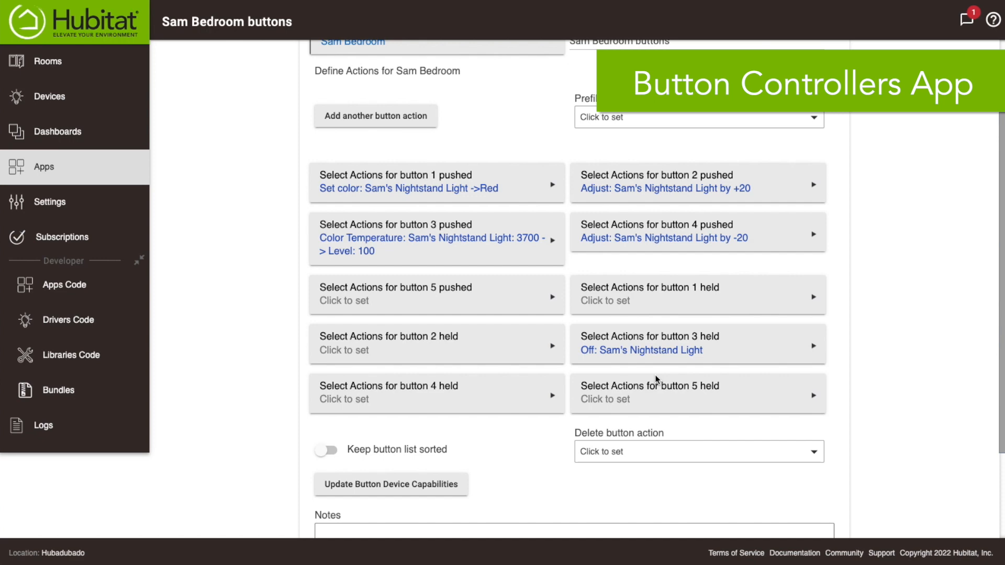
click(43, 167)
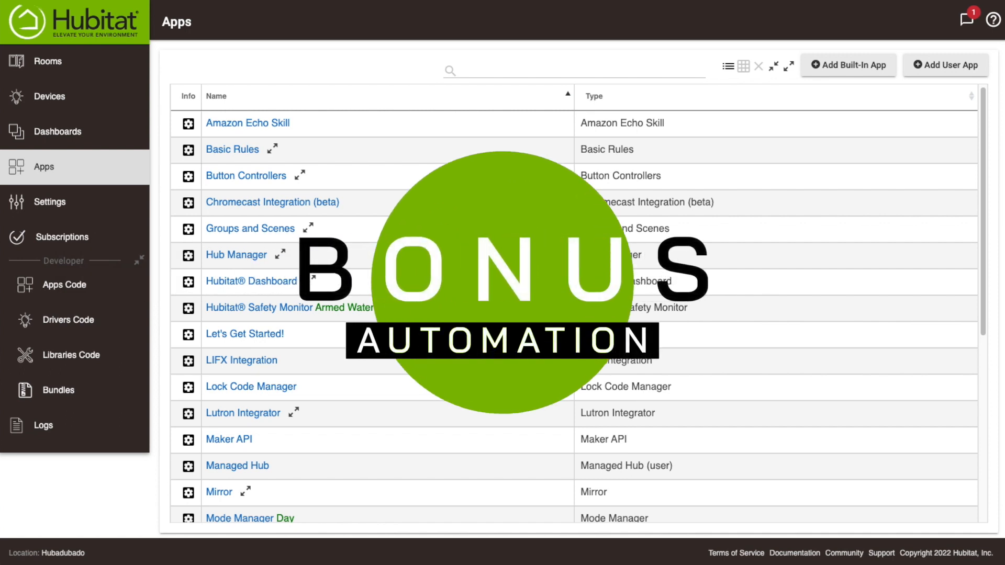
mouse_move(284, 176)
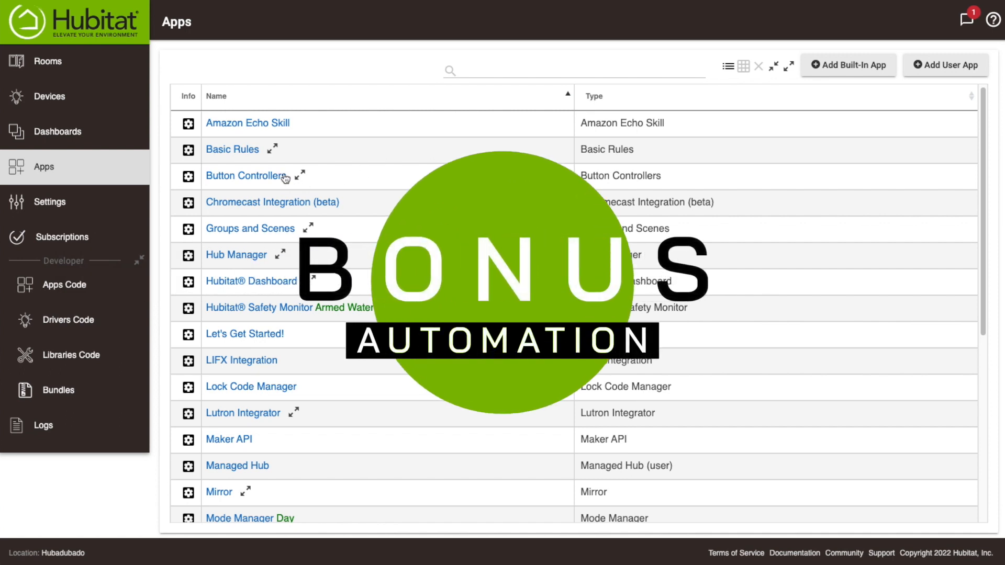
Step: Create a new Basic Rule with a 09:30 PM time-of-day trigger that turns off Sam's Nightstand Light
click(232, 149)
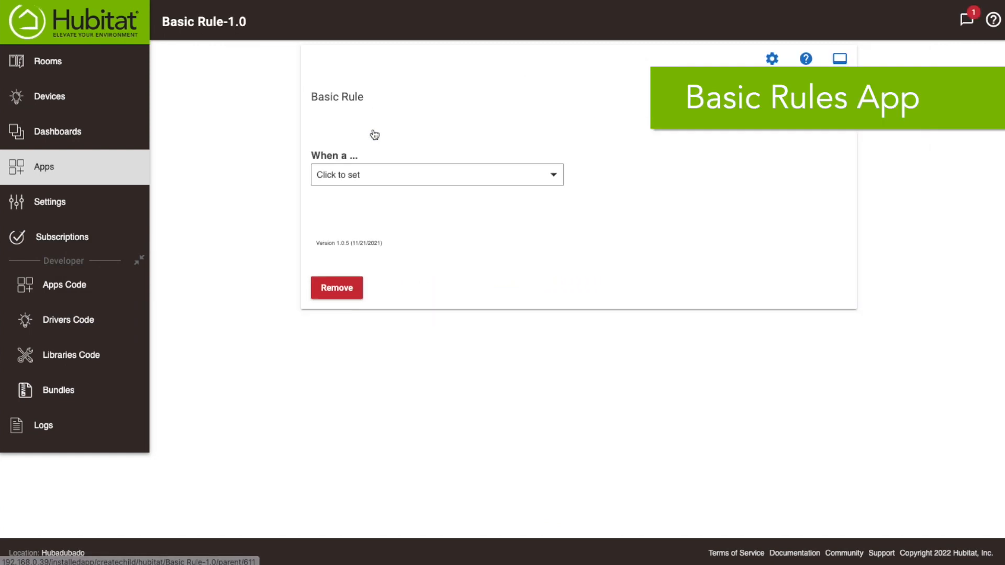
click(436, 174)
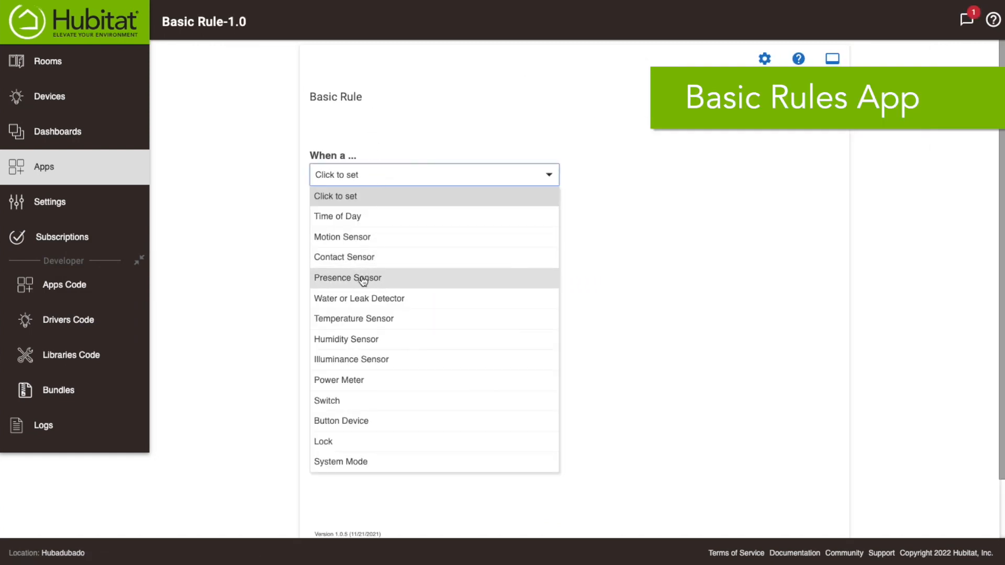
click(337, 217)
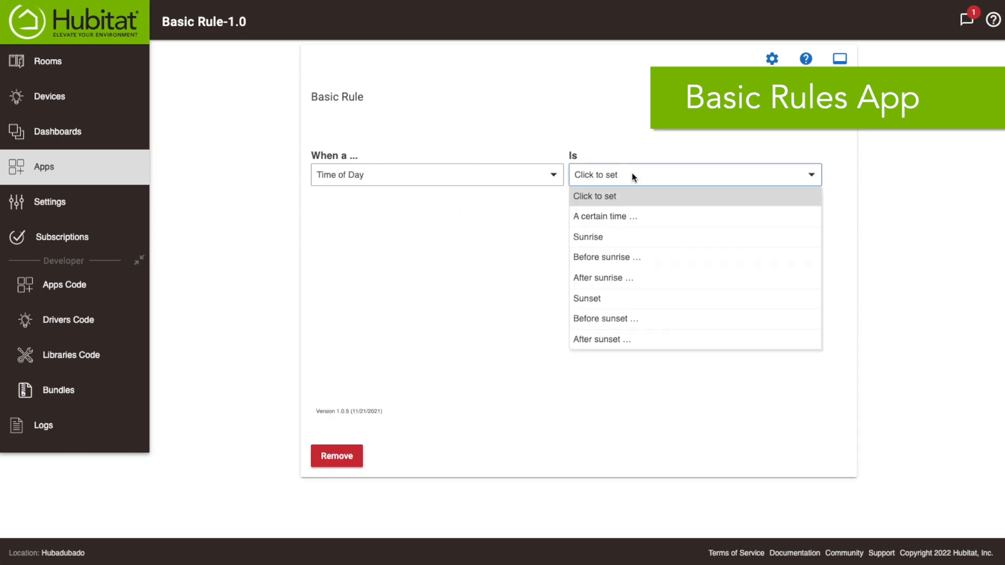
click(603, 216)
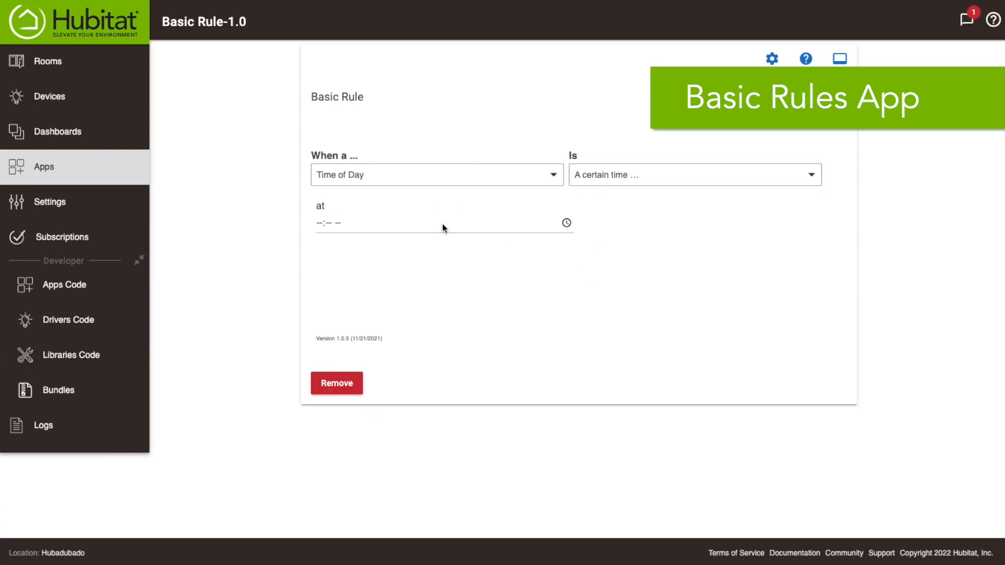
click(319, 223)
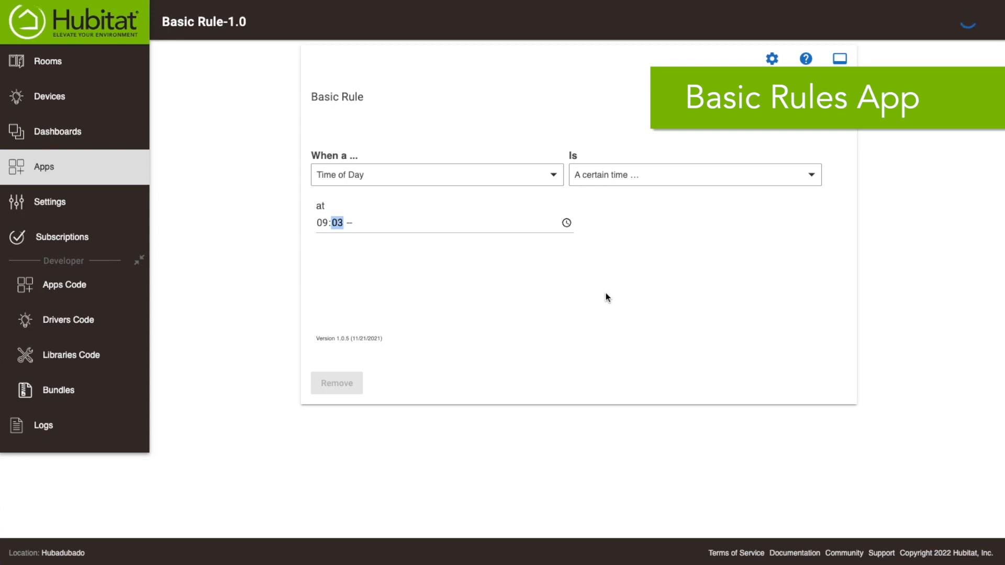
text(30)
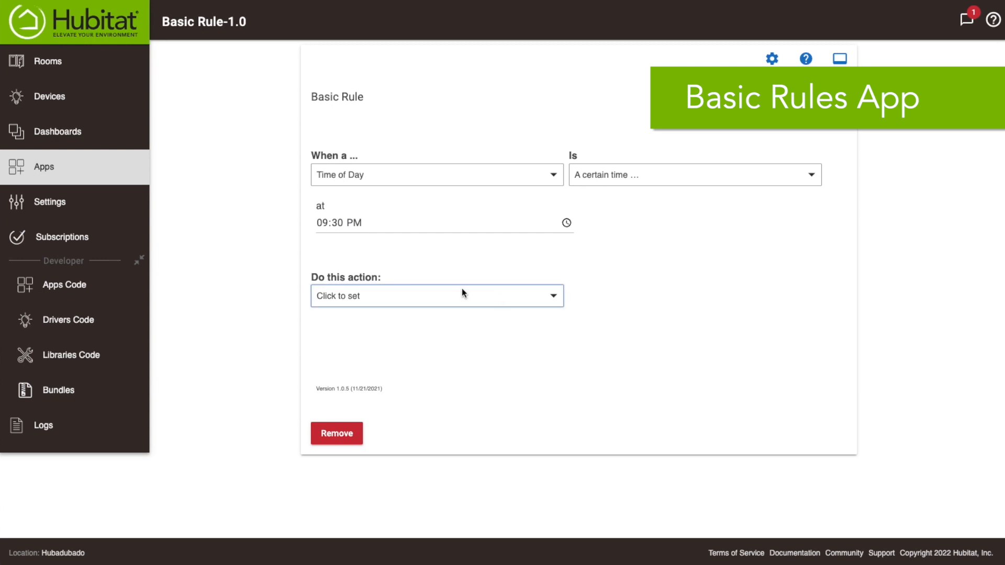
click(436, 295)
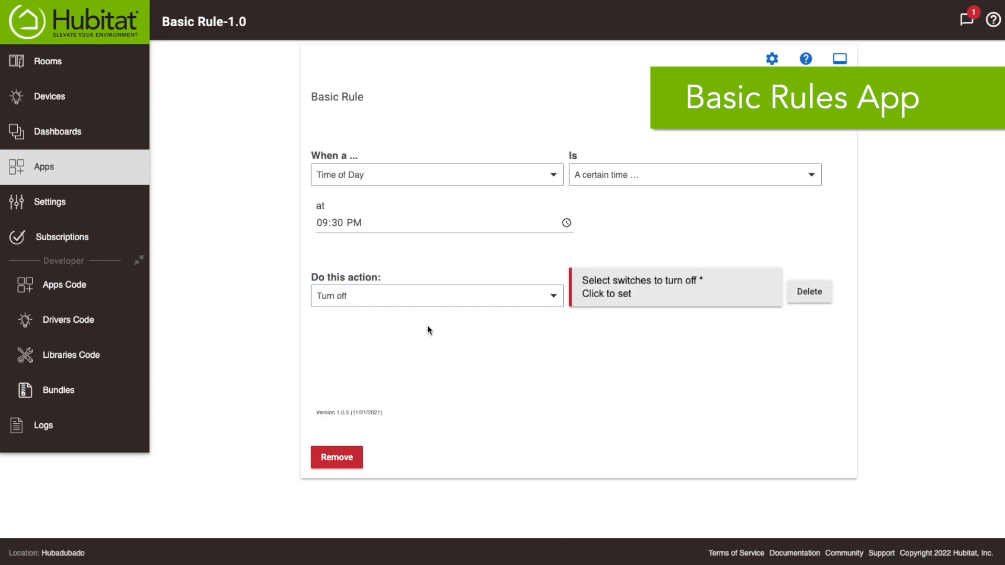
click(666, 288)
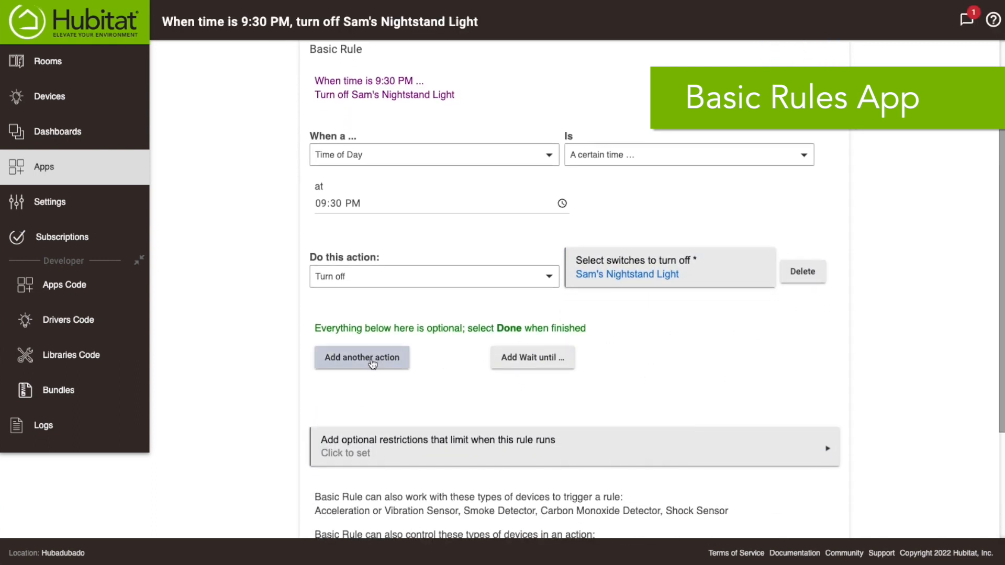
mouse_move(384, 357)
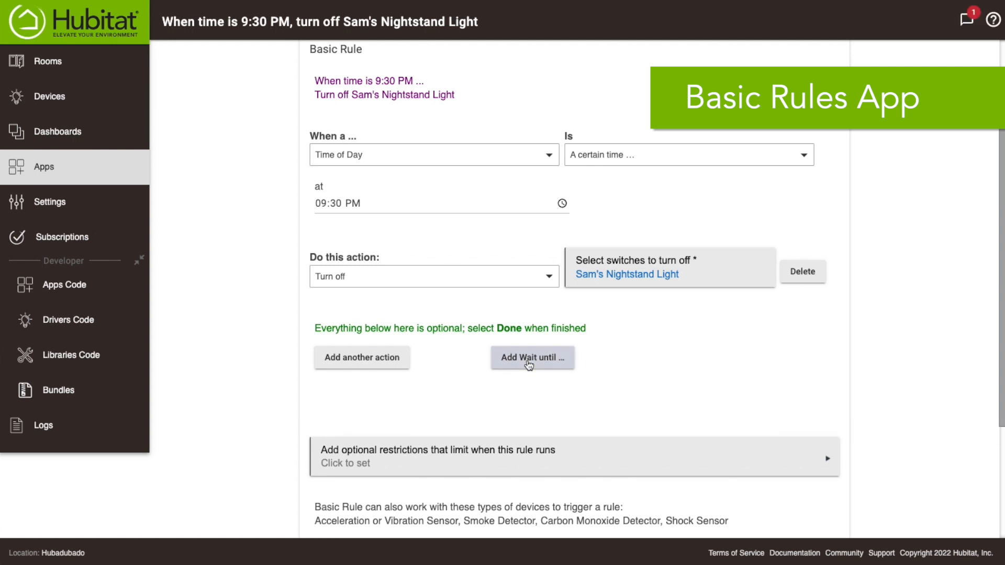
Step: Add a 5-minute elapsed-time wait, followed by another Turn off action for Sam's Nightstand Light
click(532, 357)
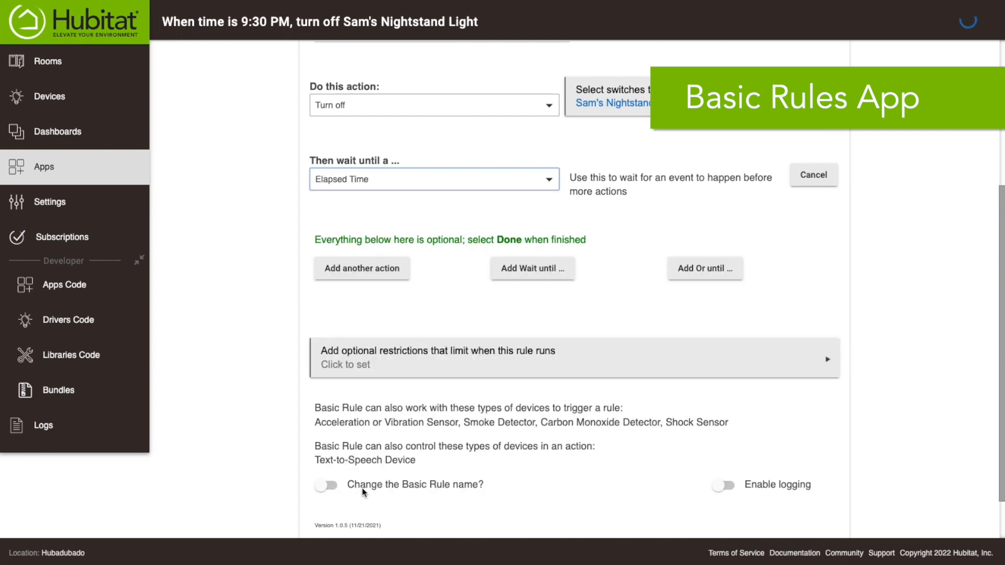
click(433, 180)
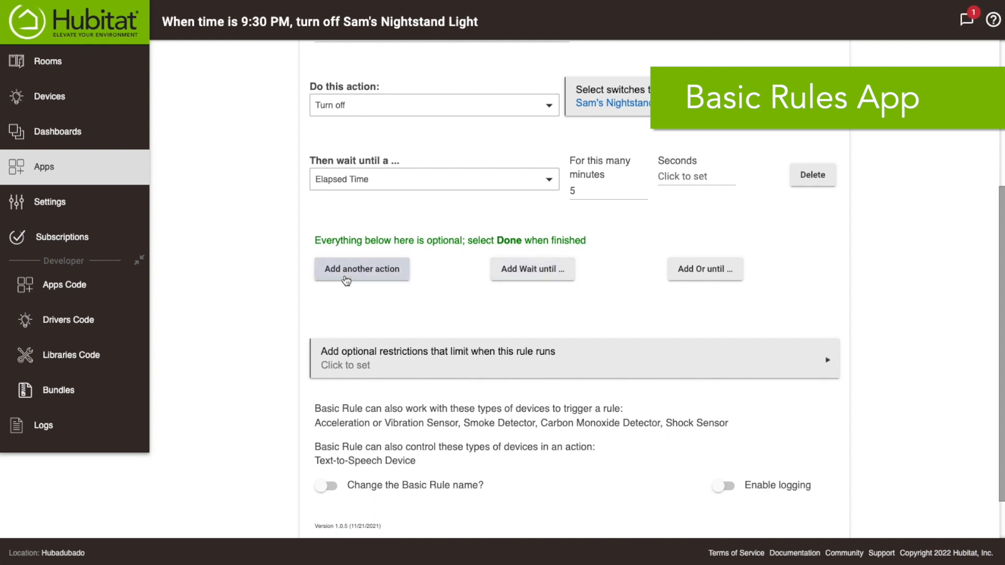
click(361, 269)
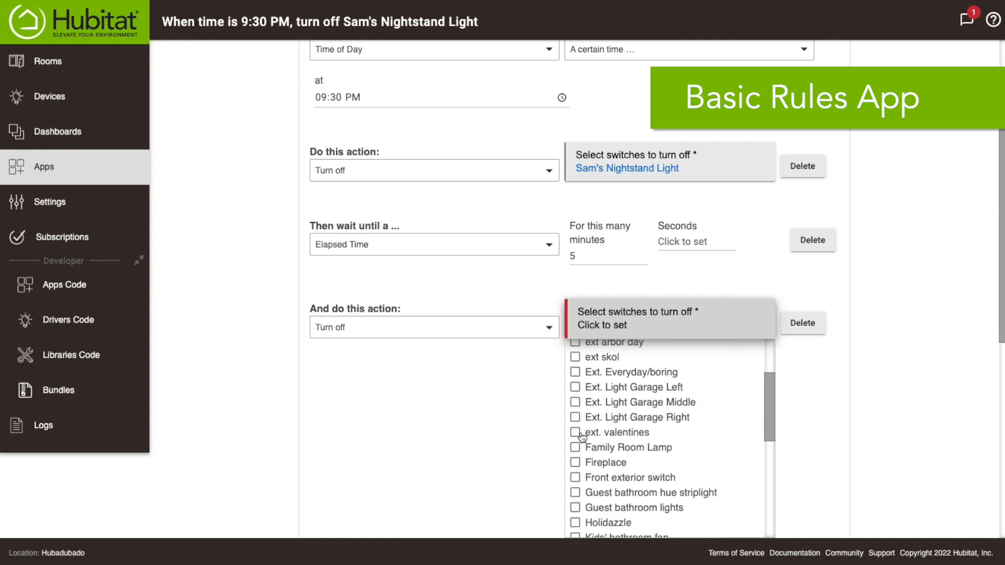
scroll(down, 3)
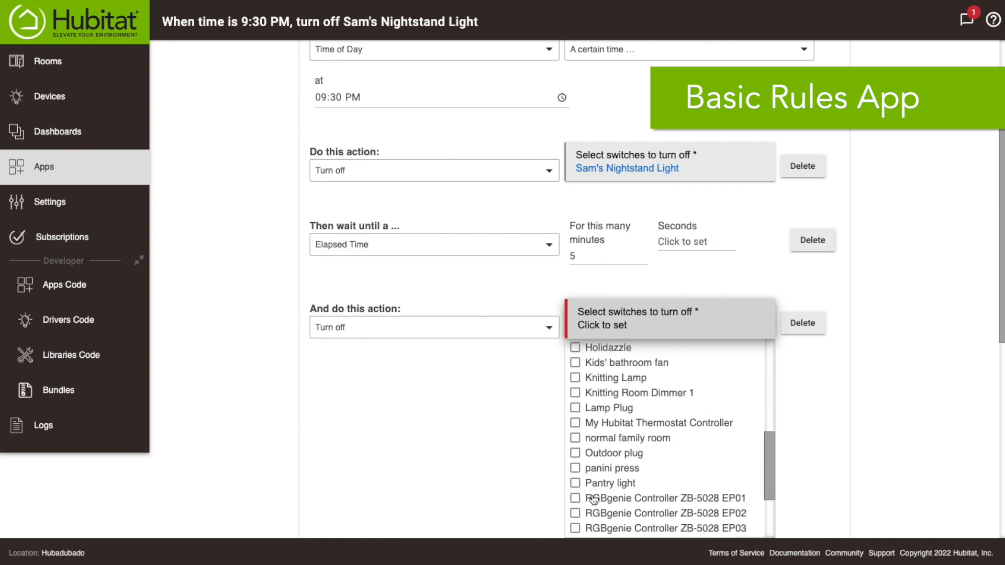
click(626, 324)
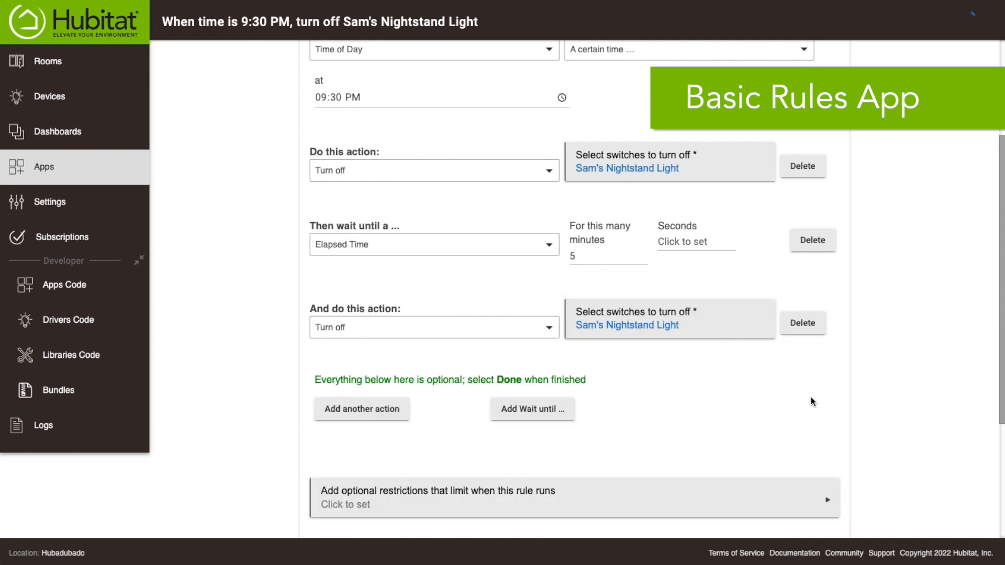
scroll(up, 3)
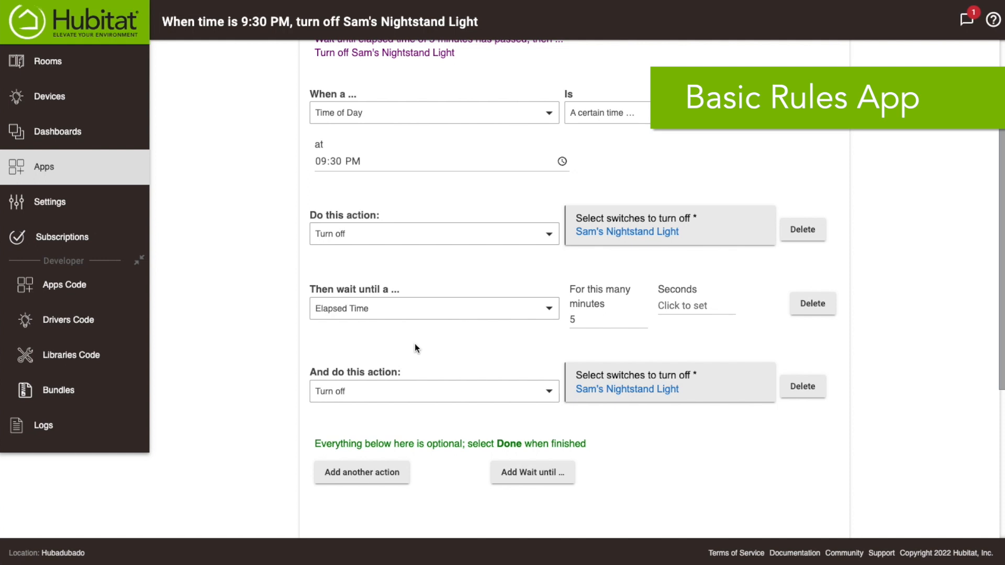